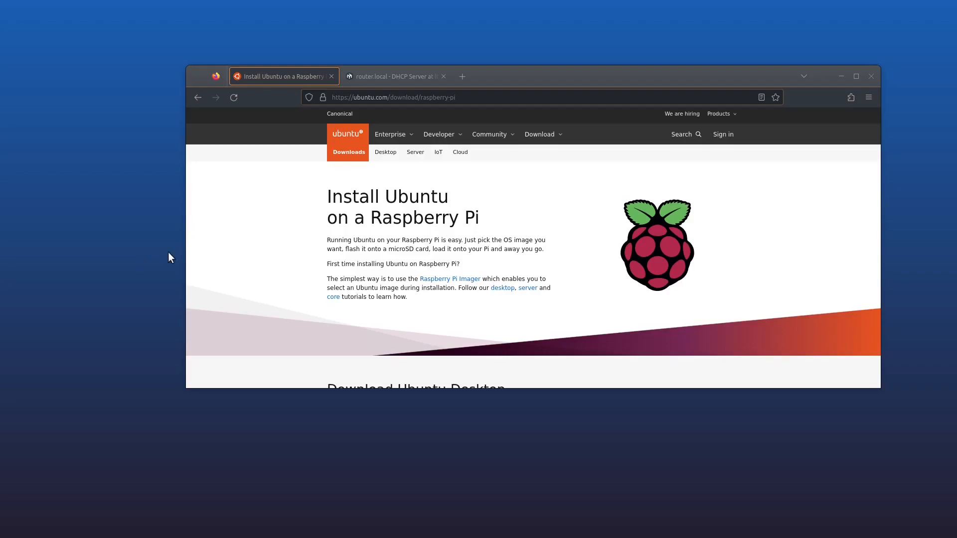
mouse_move(438, 134)
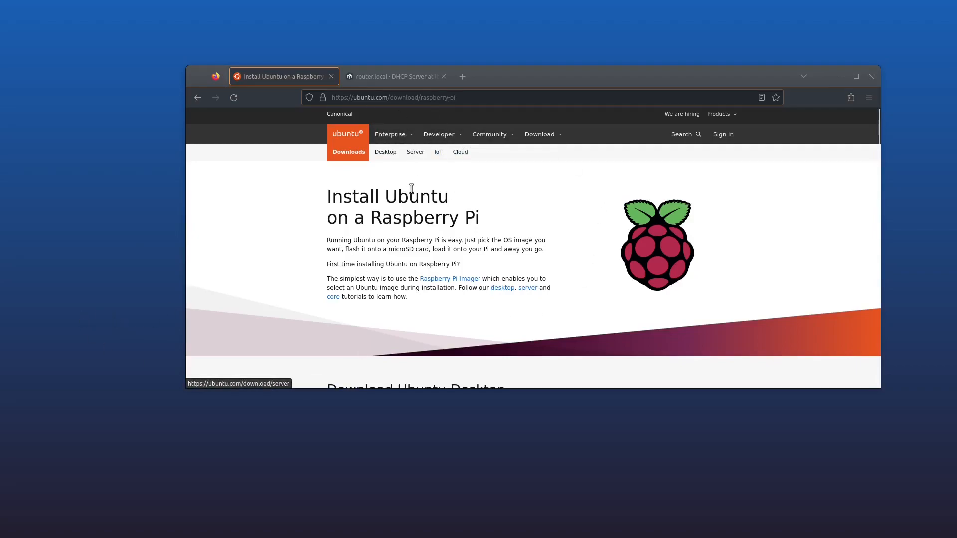
mouse_move(473, 200)
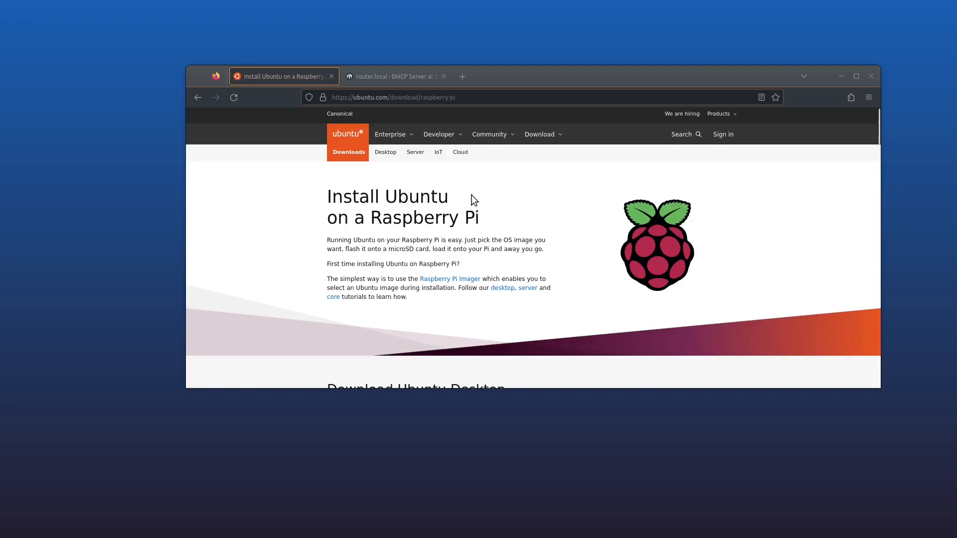
mouse_move(439, 134)
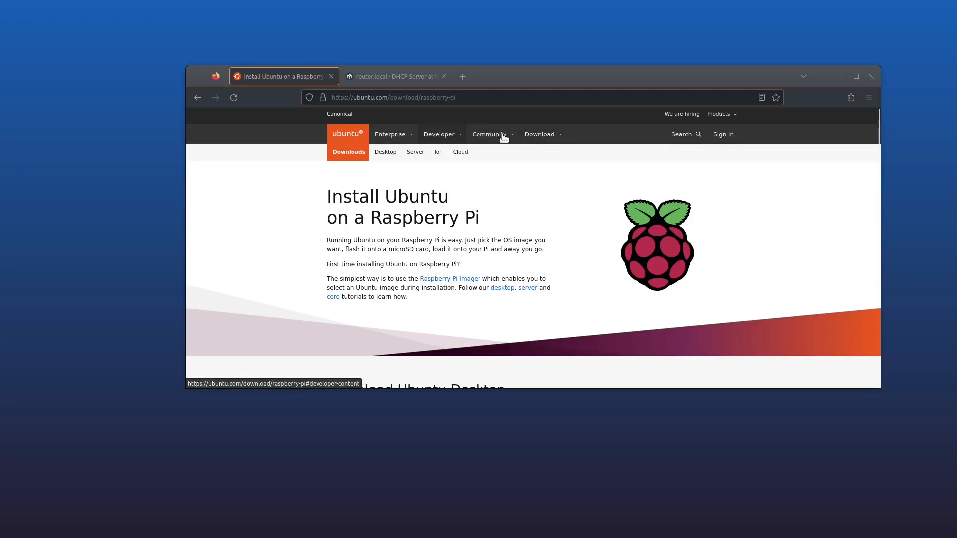
Scroll the Ubuntu Raspberry Pi page to the Ubuntu Server 22.04.3 LTS download options.
click(538, 133)
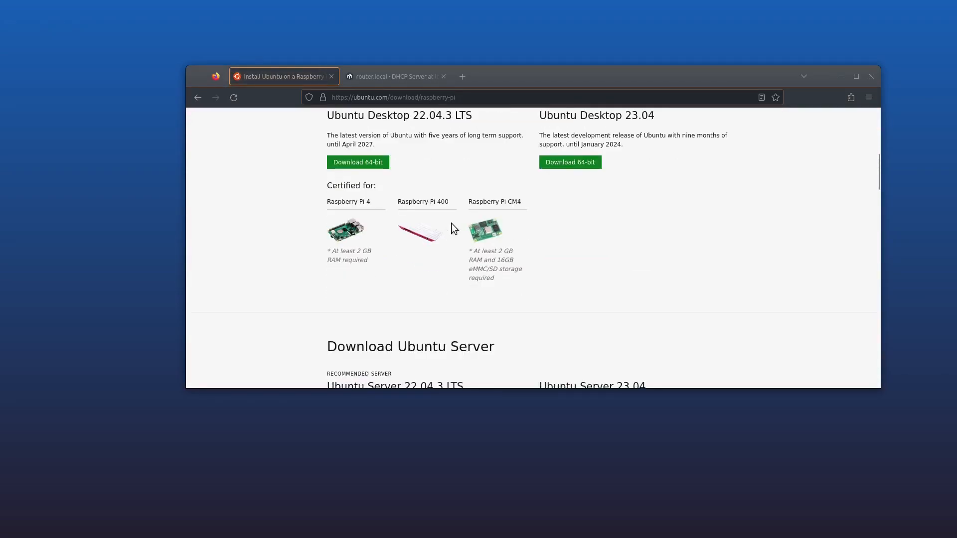
scroll(down, 3)
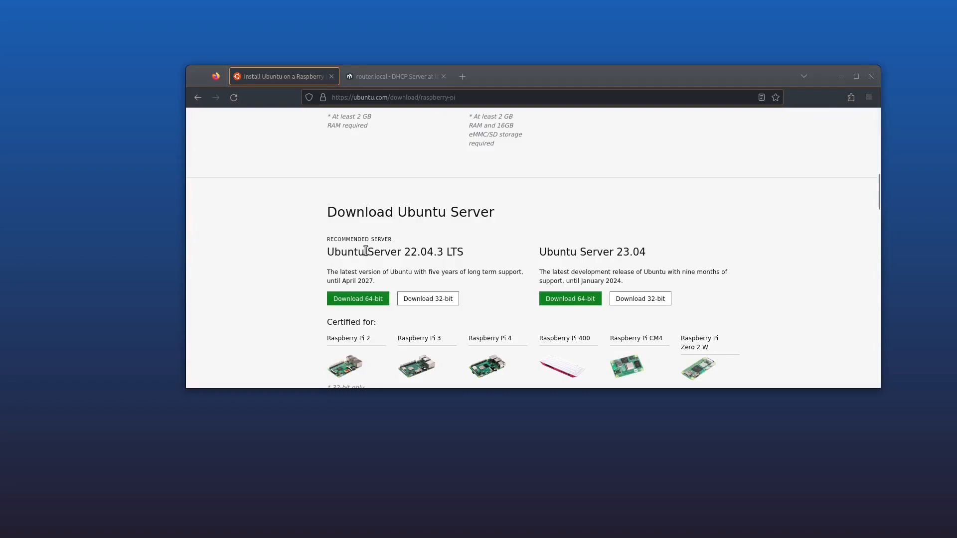
mouse_move(459, 253)
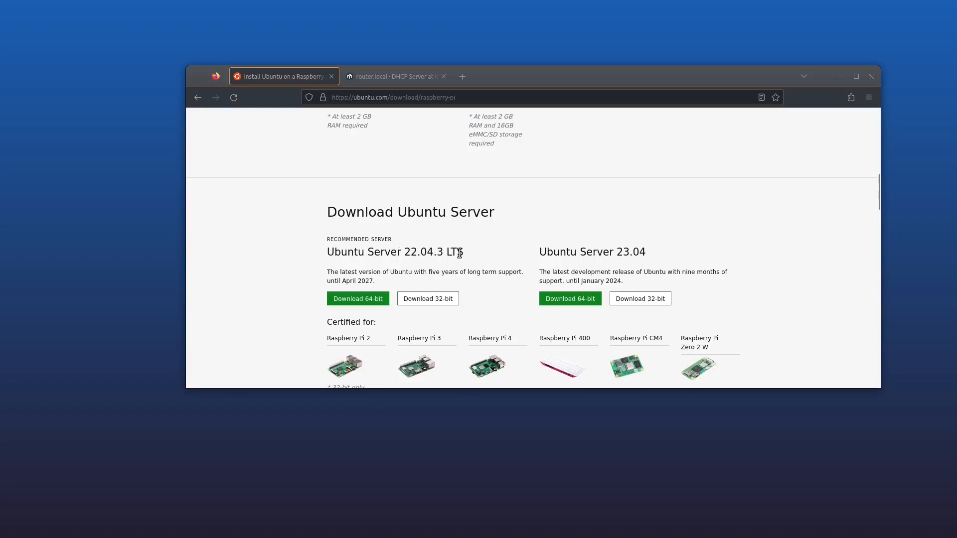
mouse_move(358, 299)
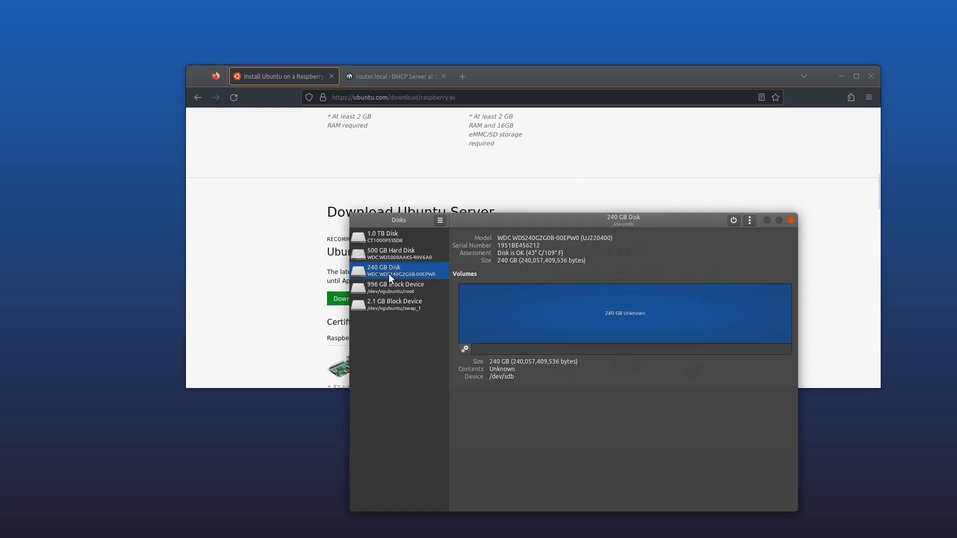
Restore the Ubuntu image file onto the 240 GB disk, then hide GNOME Disks.
click(749, 220)
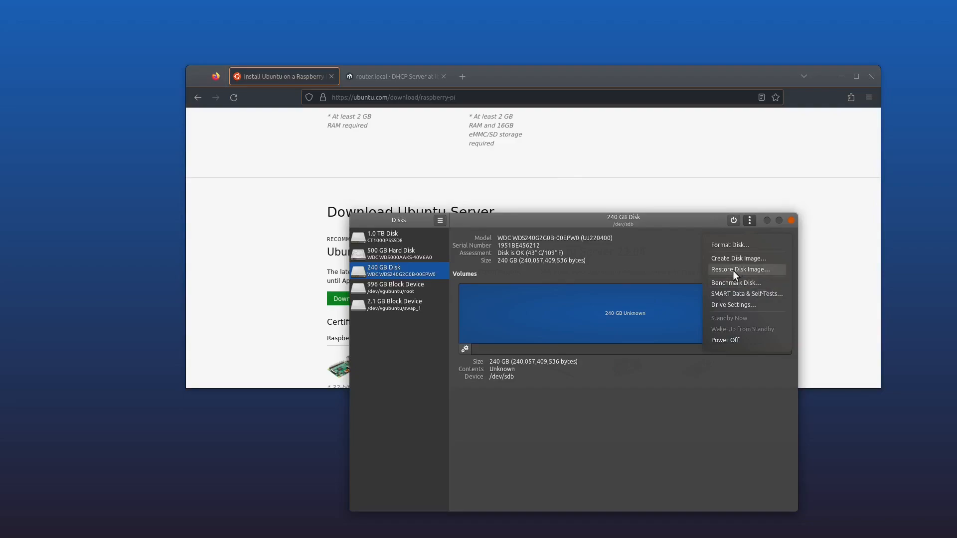
click(739, 269)
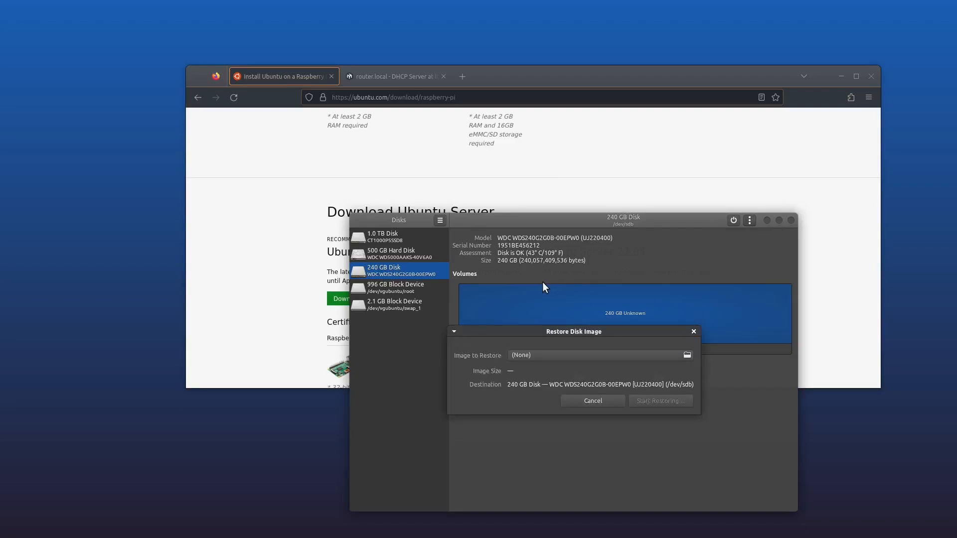
mouse_move(551, 297)
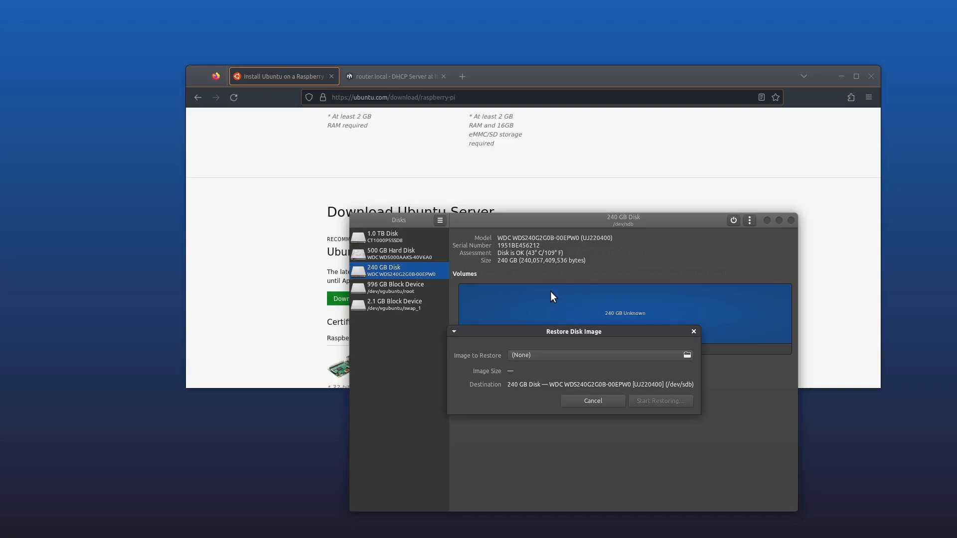
click(686, 355)
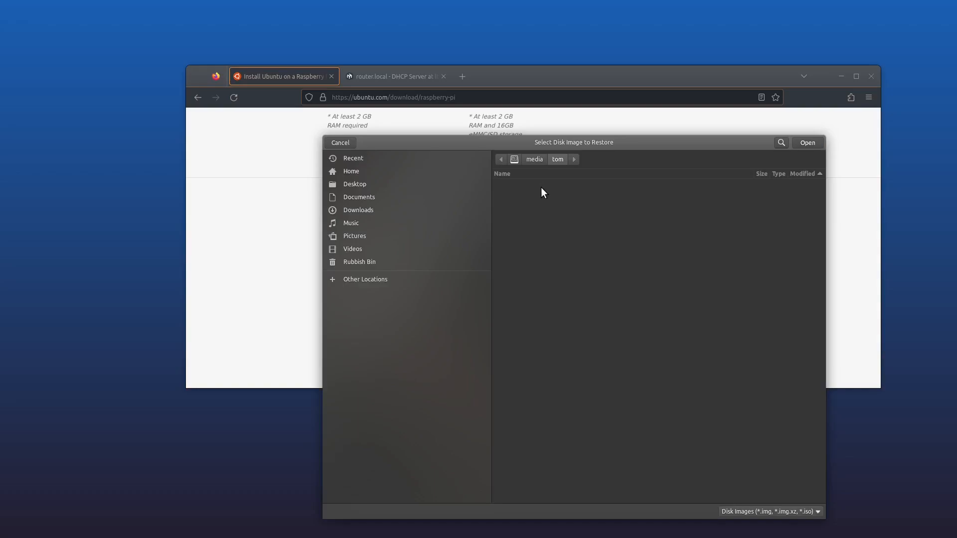
click(358, 209)
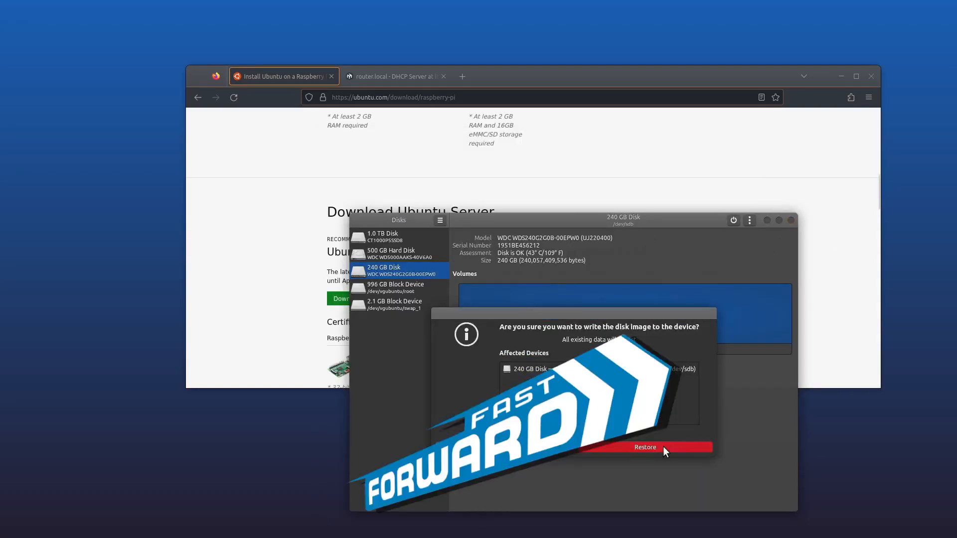
click(644, 447)
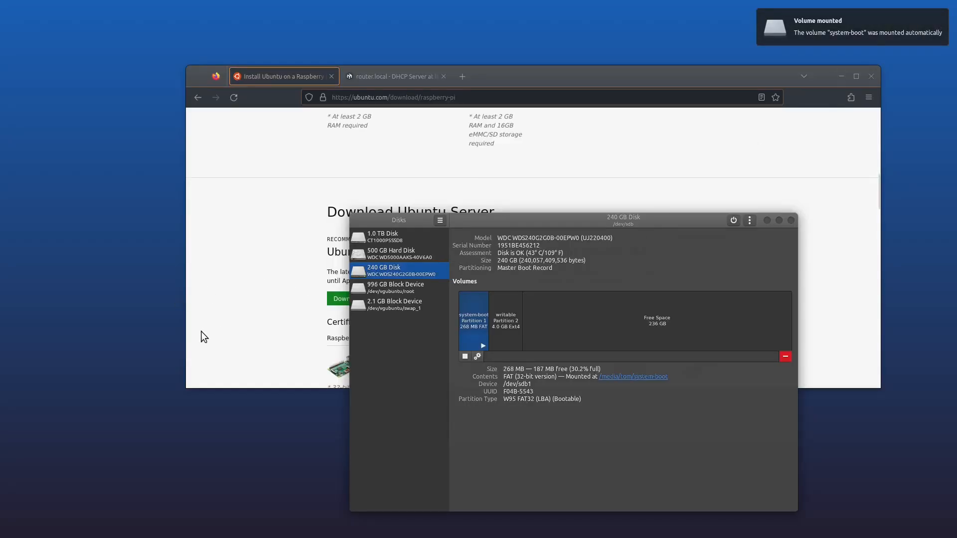
mouse_move(409, 208)
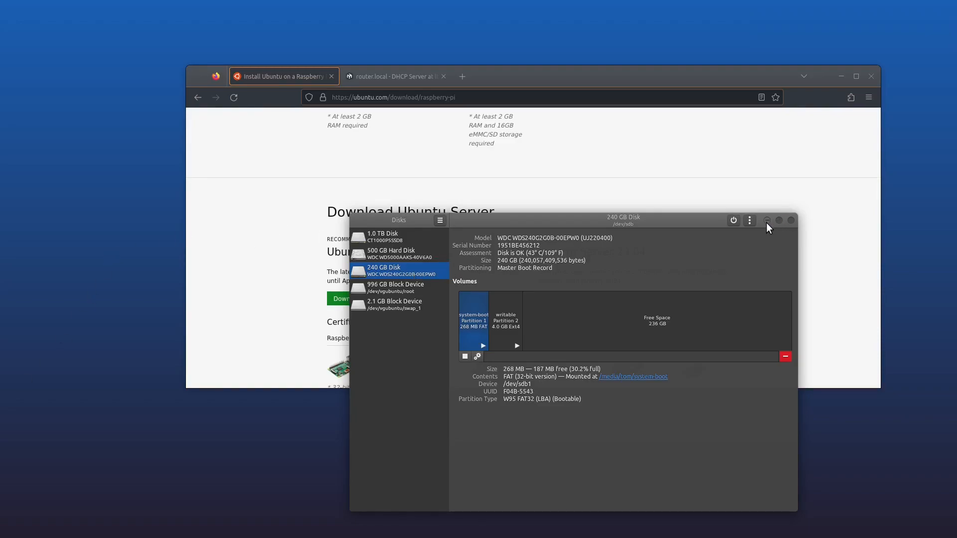
click(394, 76)
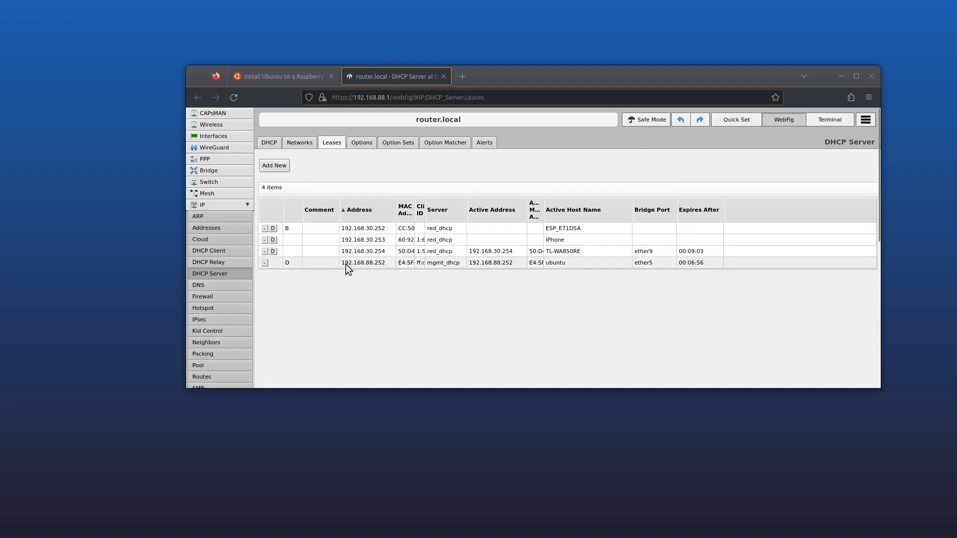
mouse_move(549, 272)
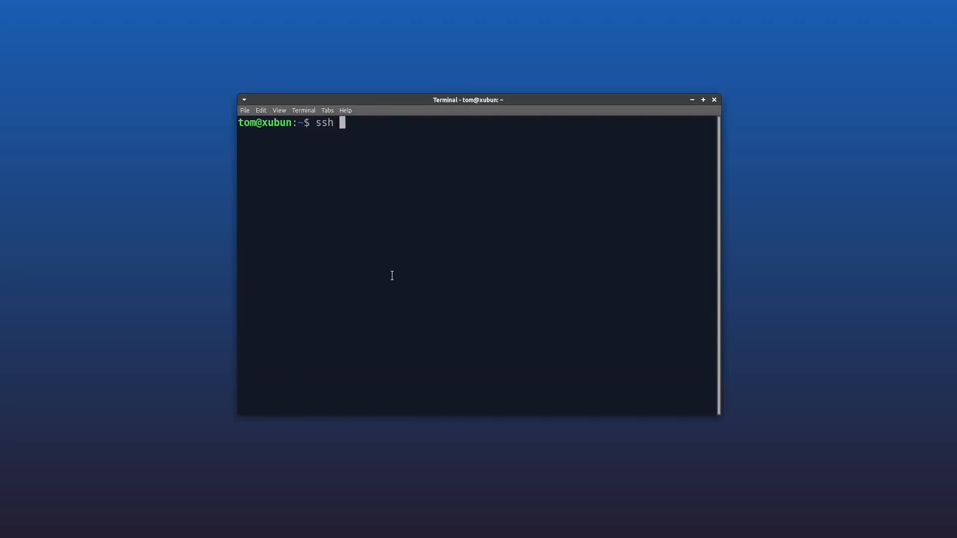
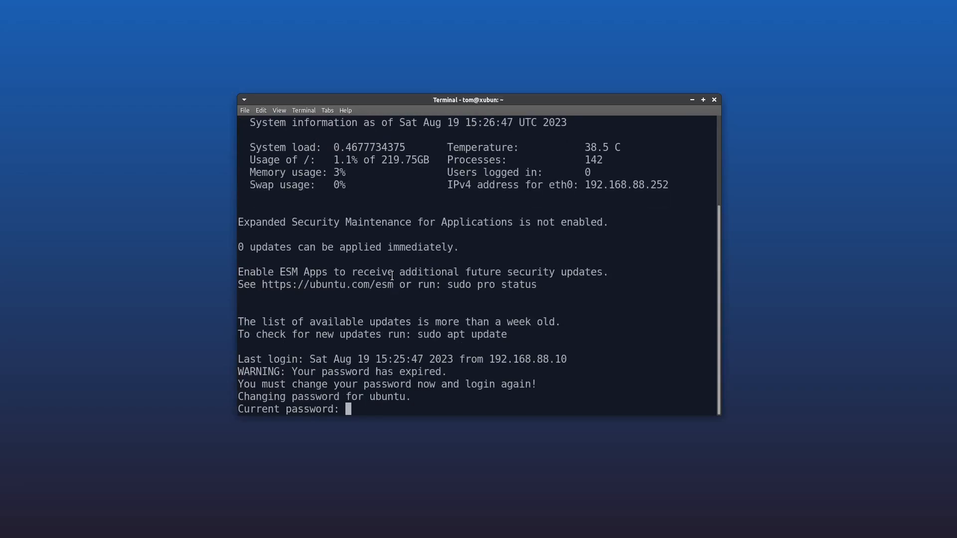
key(Enter)
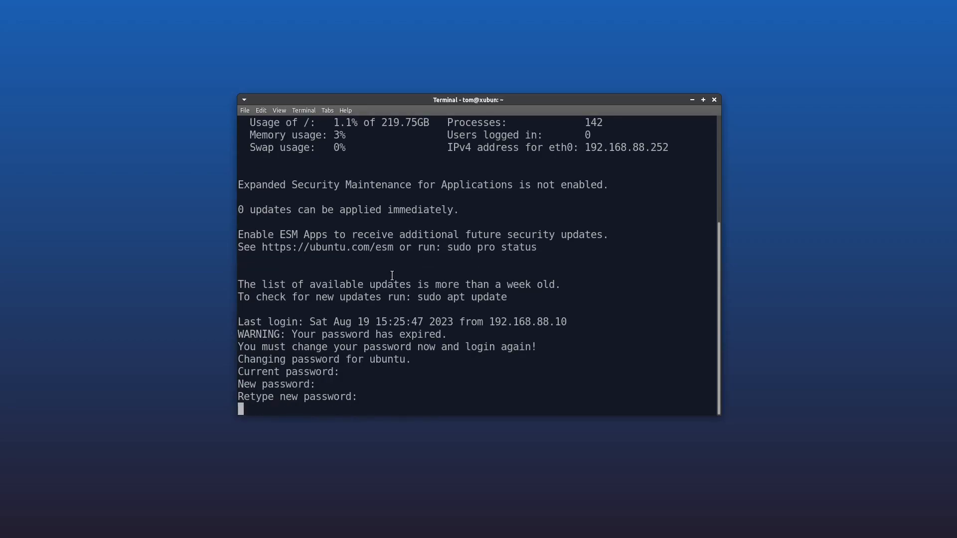
key(Enter)
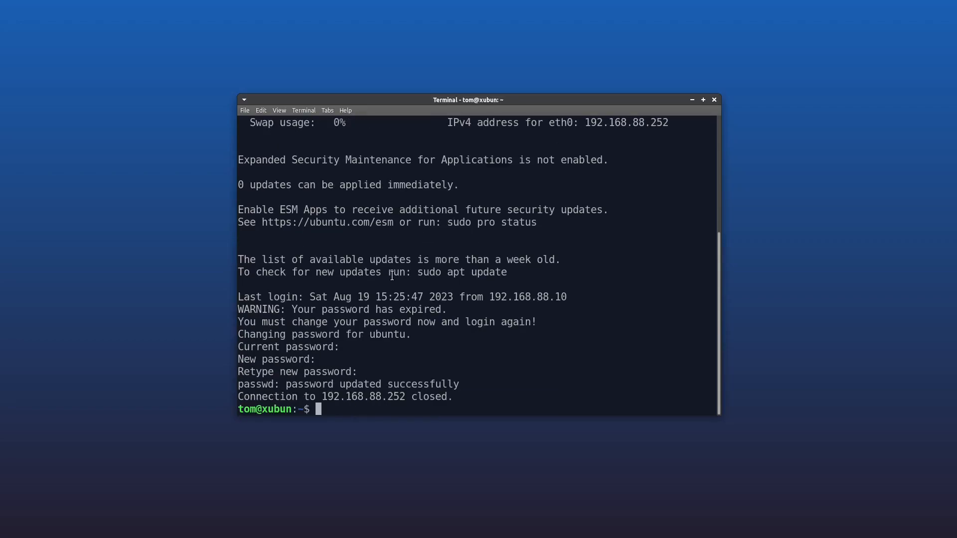
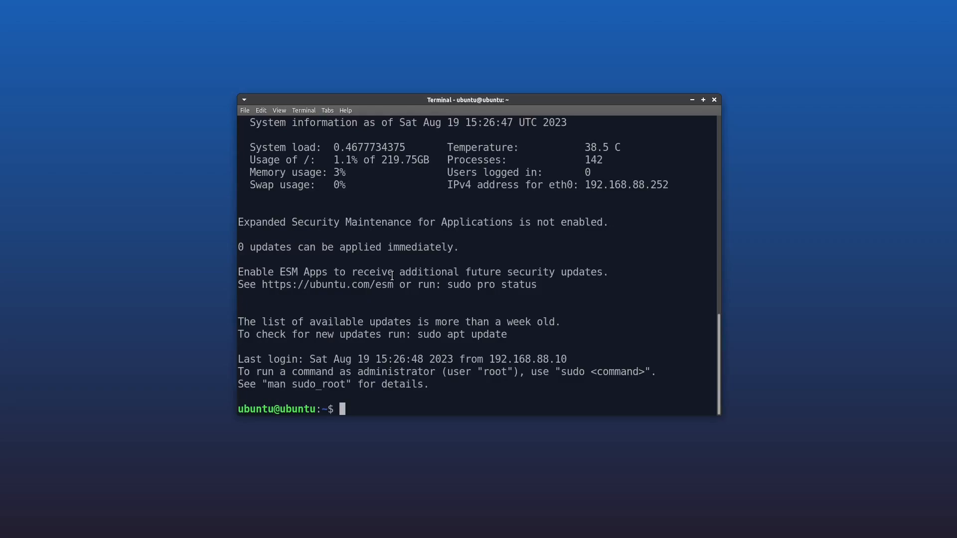
On the Pi, run sudo apt update, then start sudo apt install cockpit.
text(sudo)
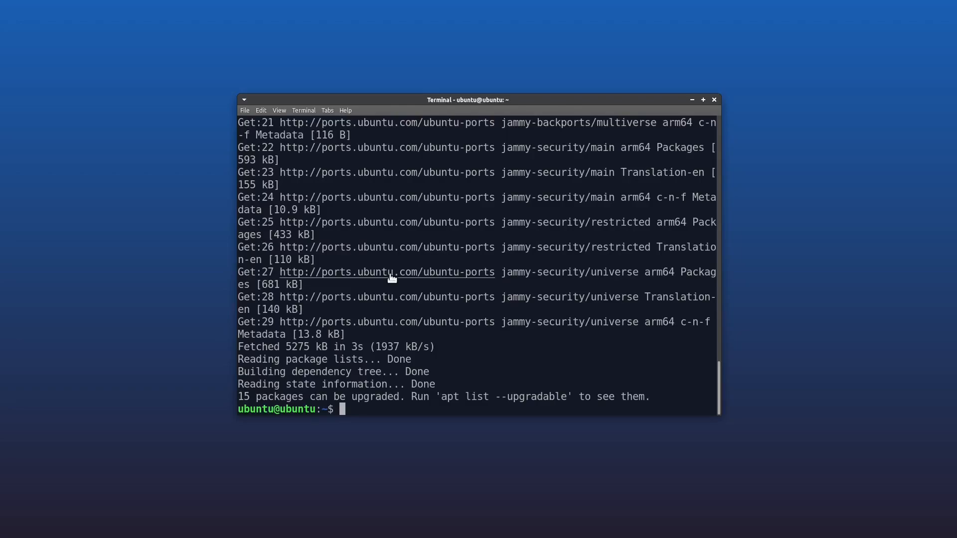
text(sudo apt)
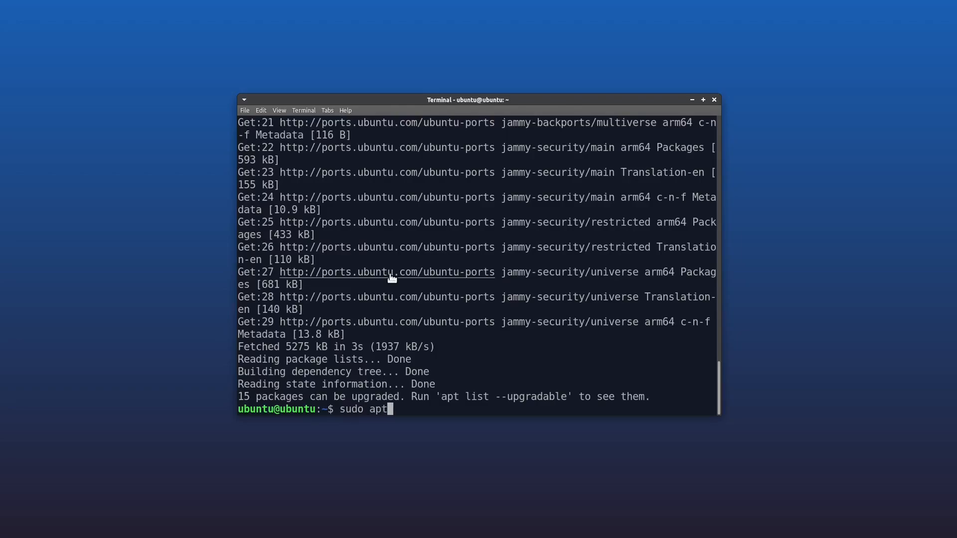
text(install cockpiut)
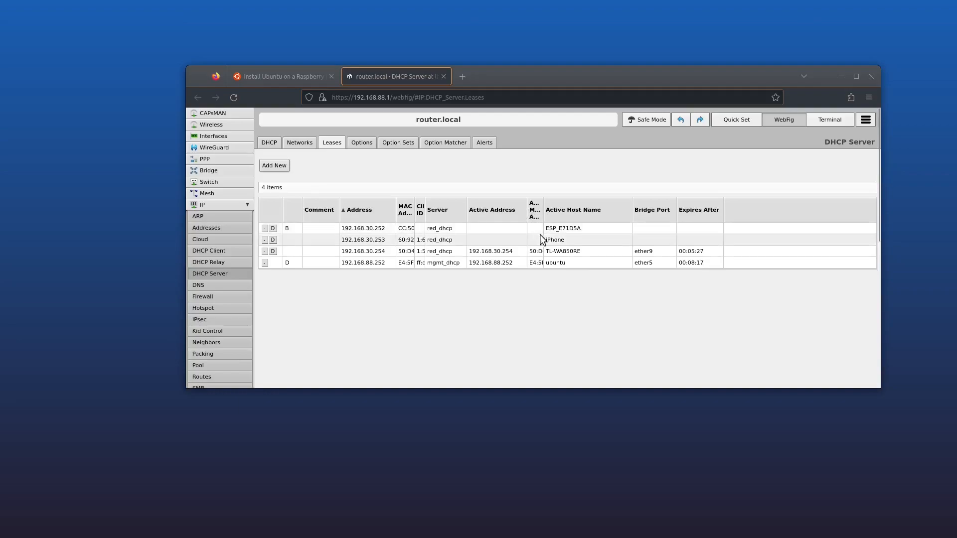
click(461, 76)
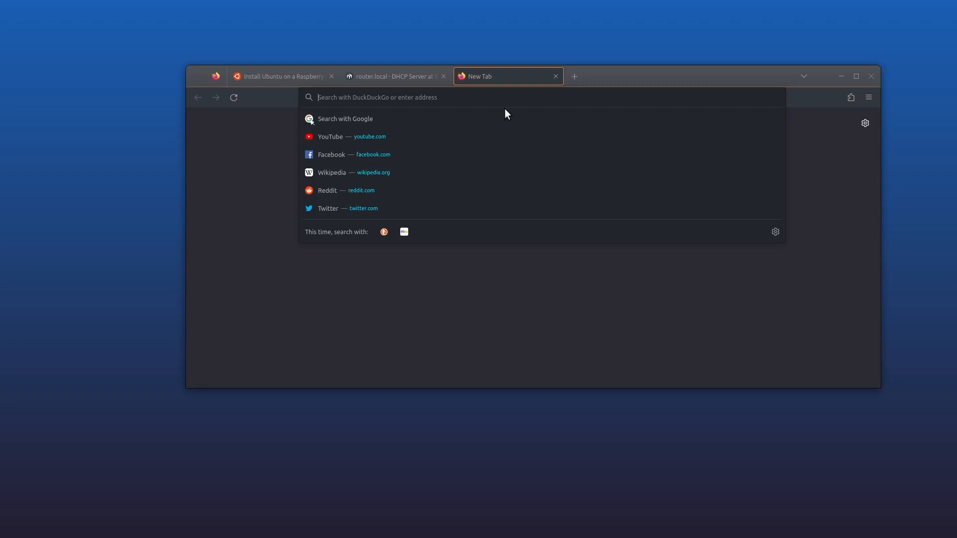
text(https://192.168.88.252:9090)
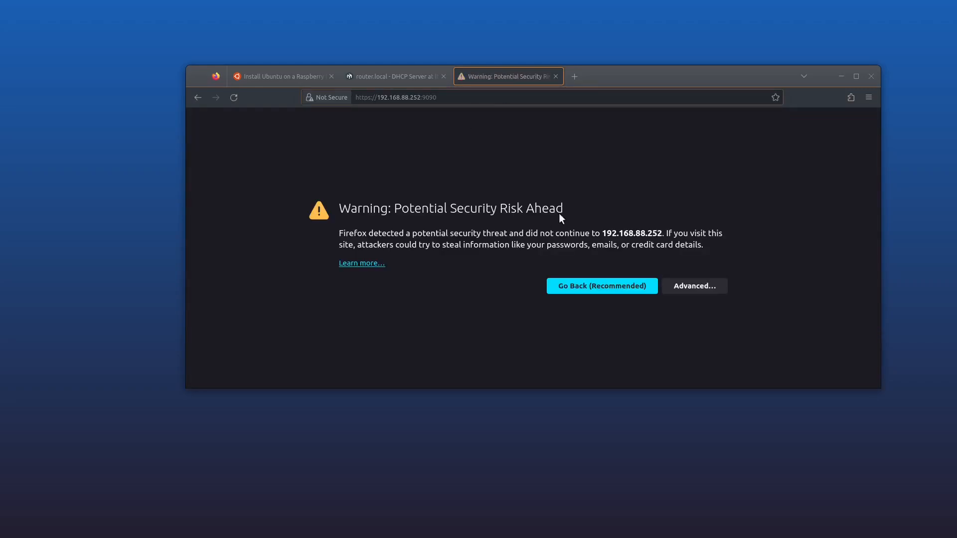
mouse_move(693, 285)
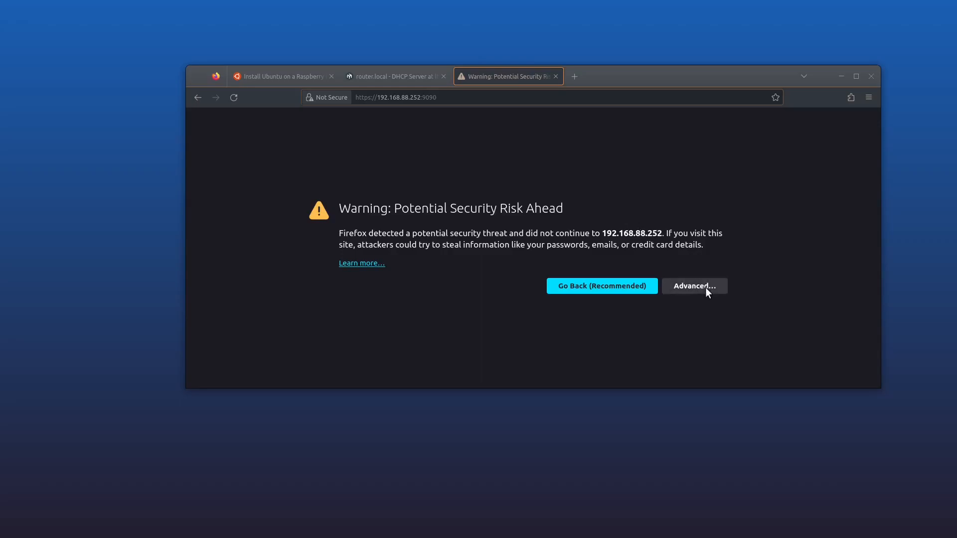
click(693, 285)
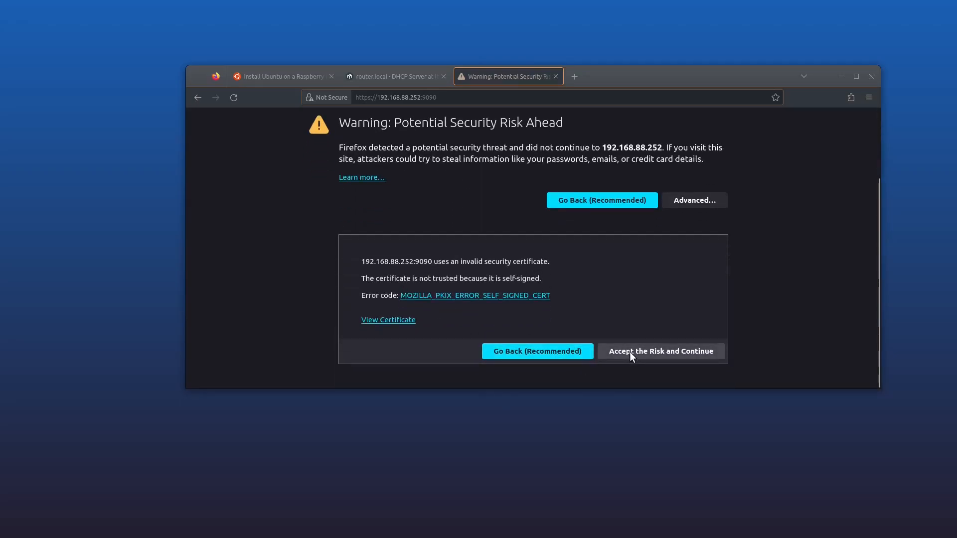
click(660, 351)
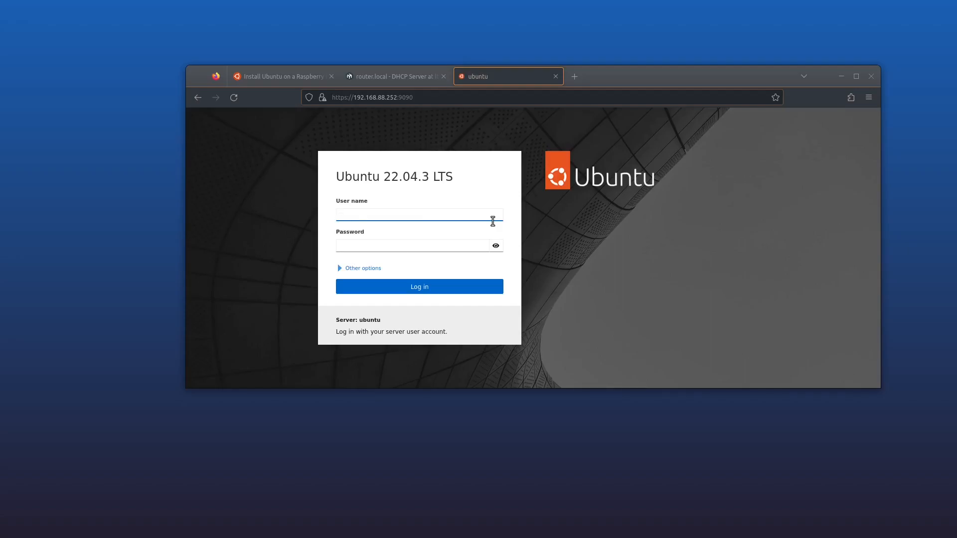
Log in to the Cockpit console as ubuntu.
text(ubuntu)
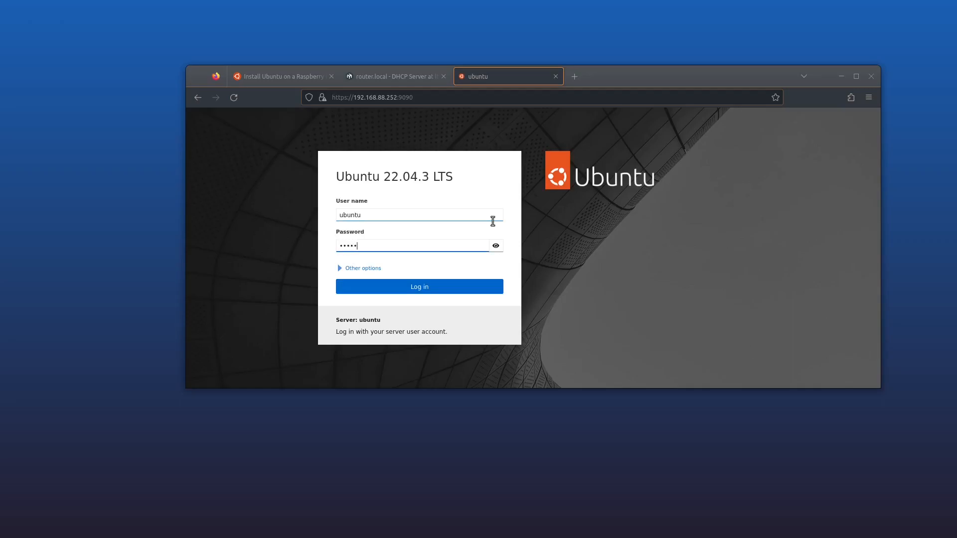
click(419, 286)
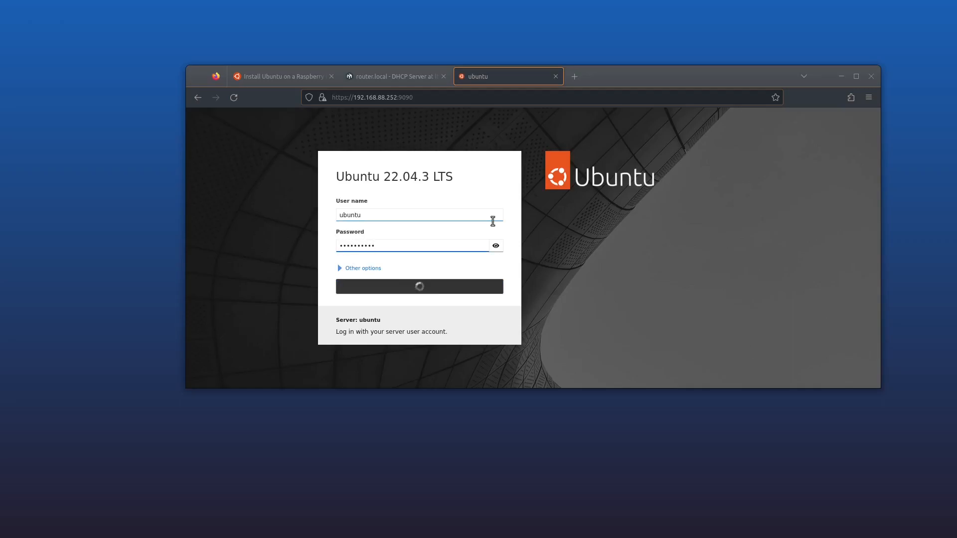
click(419, 286)
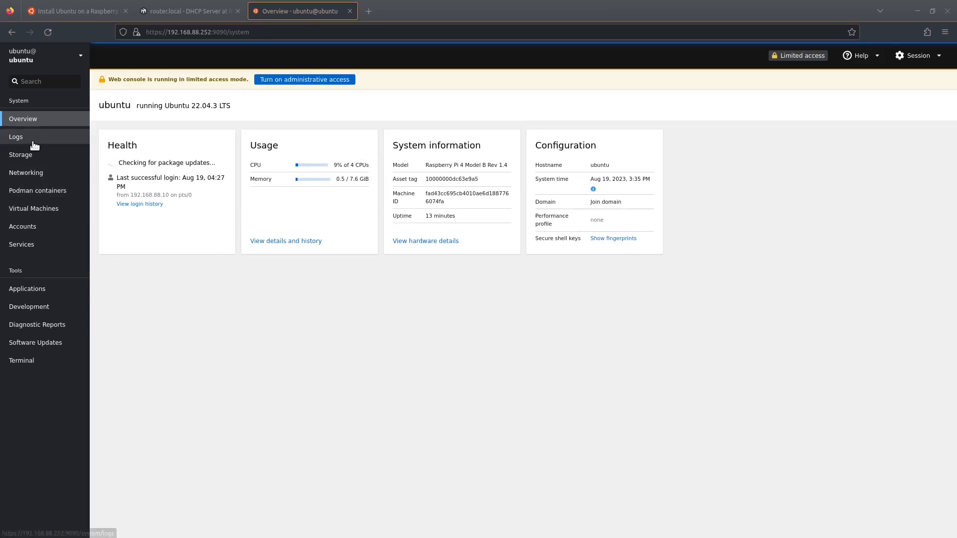
Browse the Storage, Networking, Services and Applications pages, then return to Overview.
click(19, 154)
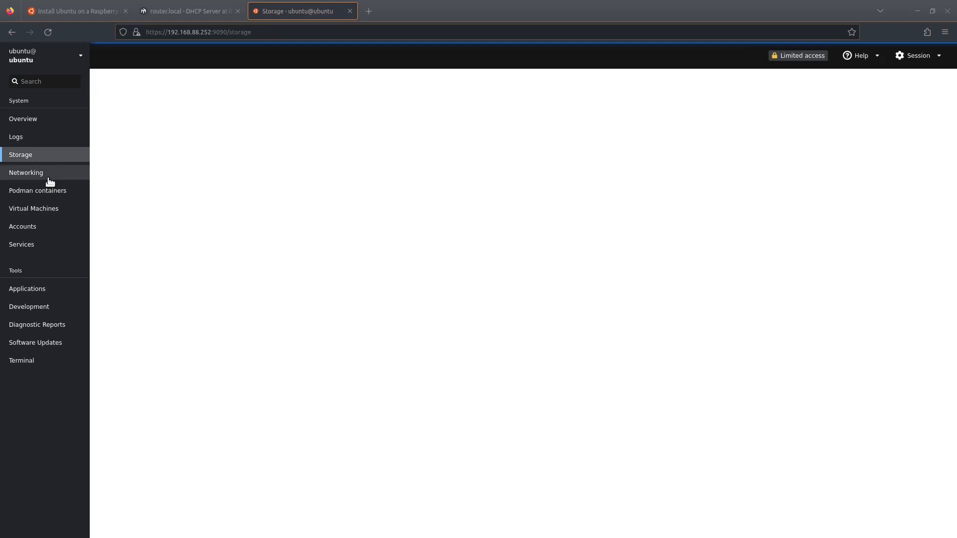
click(25, 173)
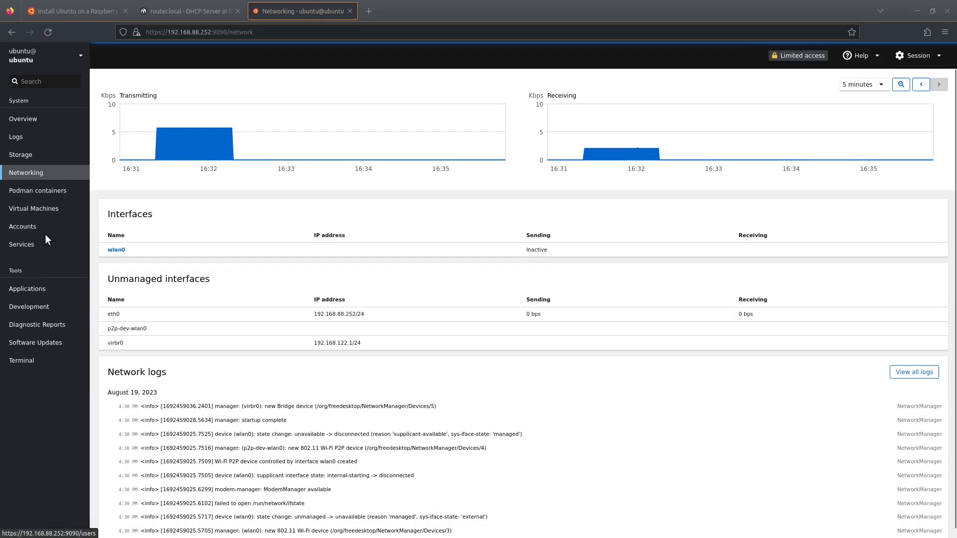
click(21, 244)
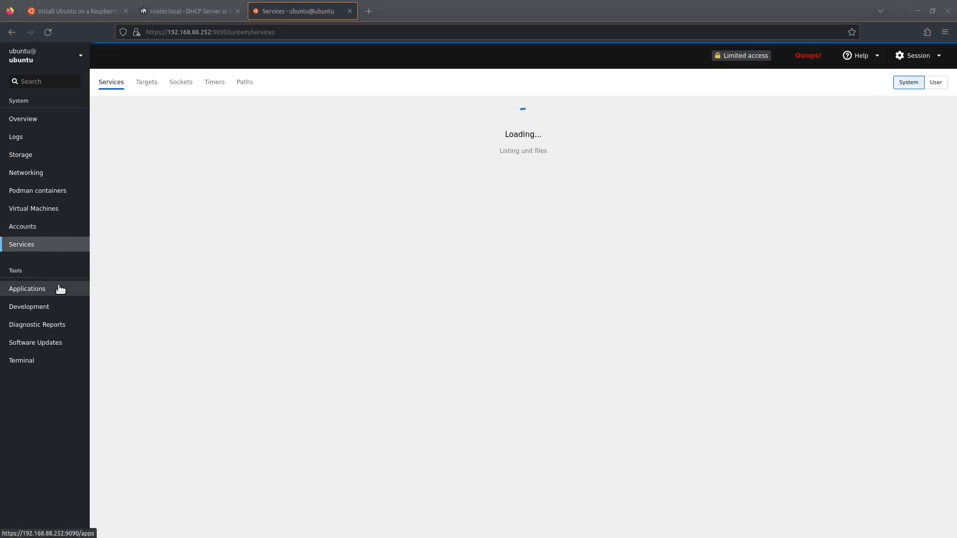
click(27, 288)
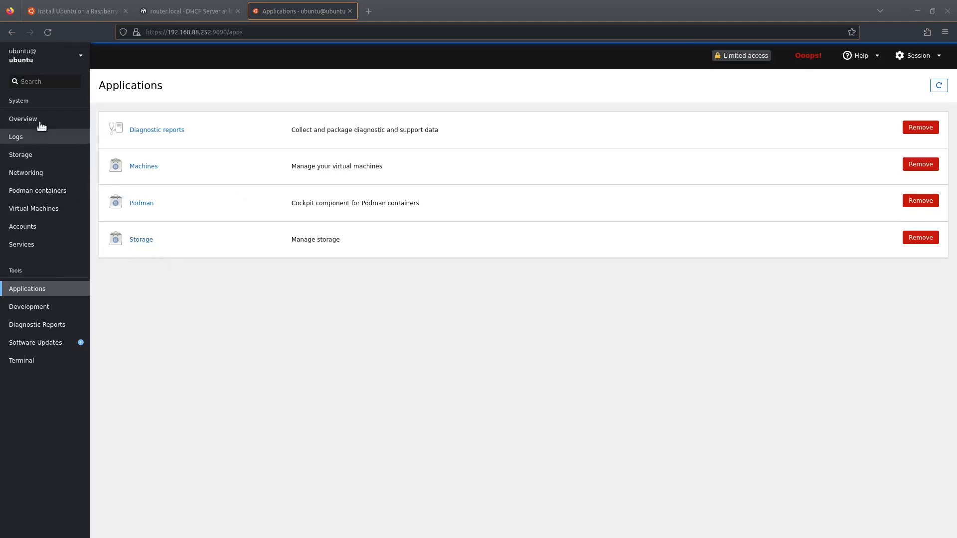
click(23, 119)
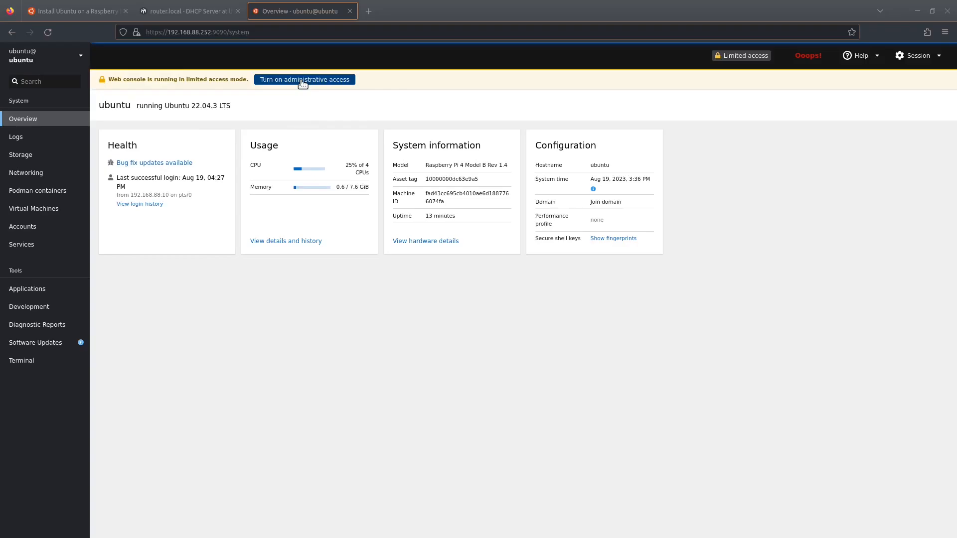
Turn on administrative access and go to the empty Podman containers page.
click(304, 79)
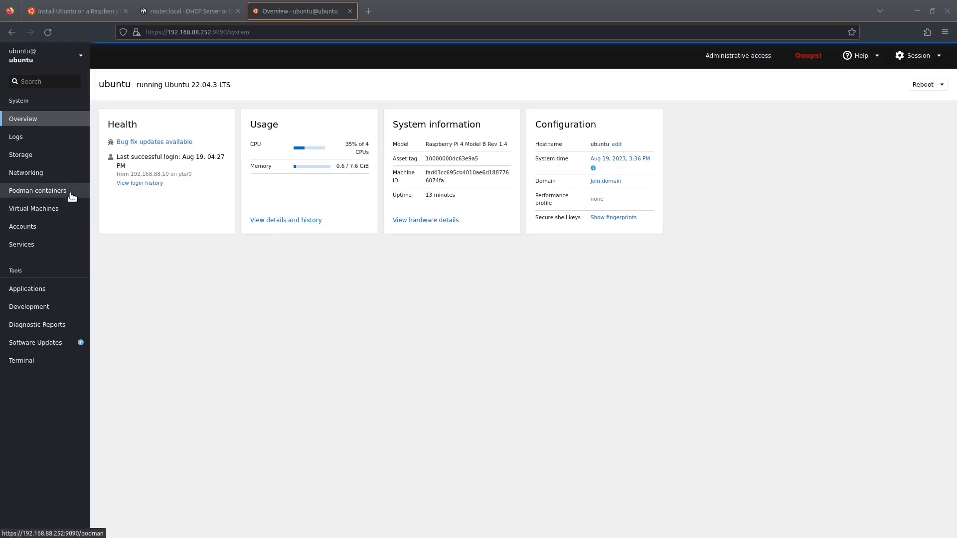
mouse_move(321, 283)
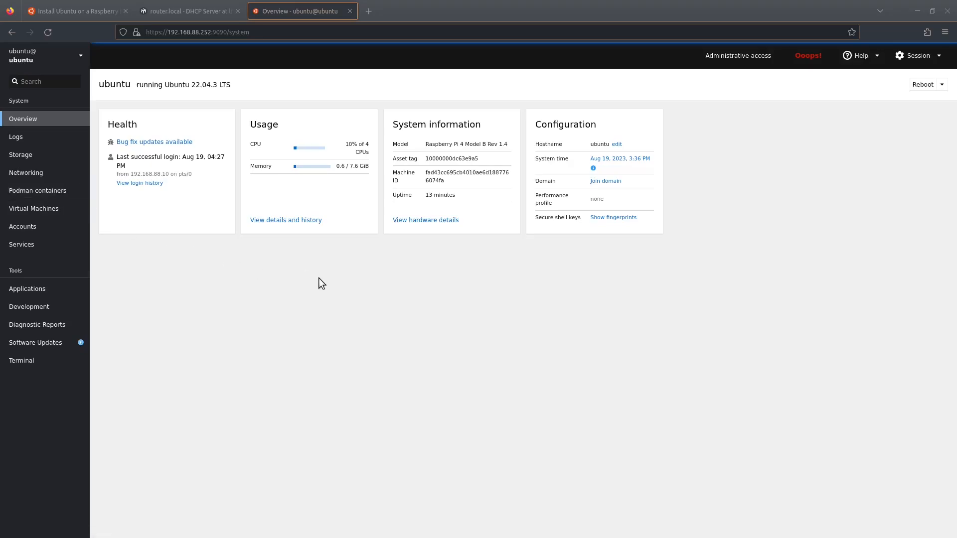
click(36, 190)
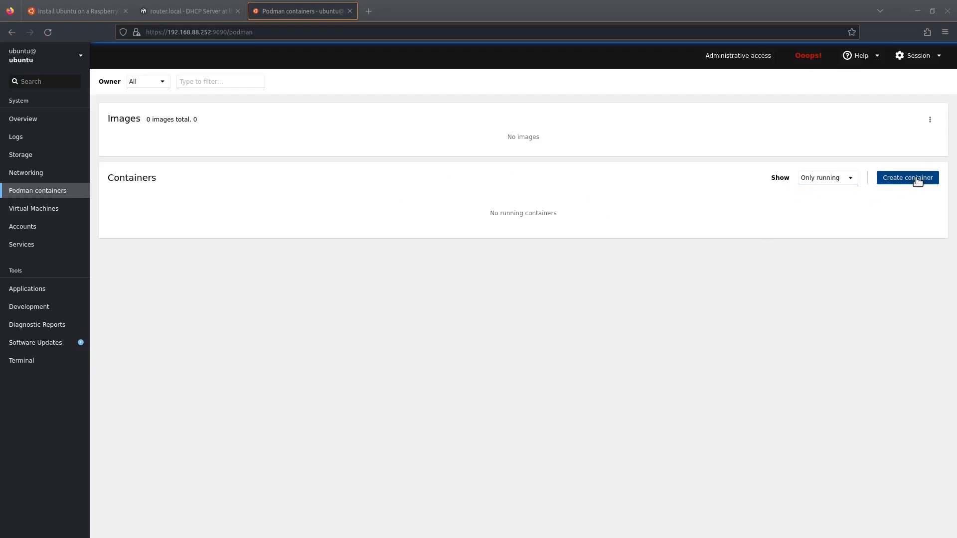
Start a new container and pick docker.io/pihole/pihole as its image.
click(907, 177)
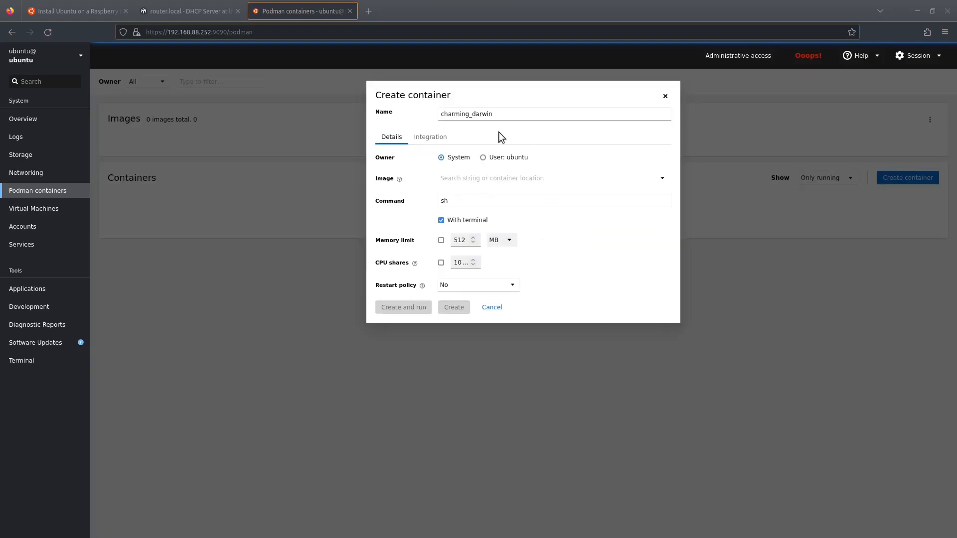
click(543, 178)
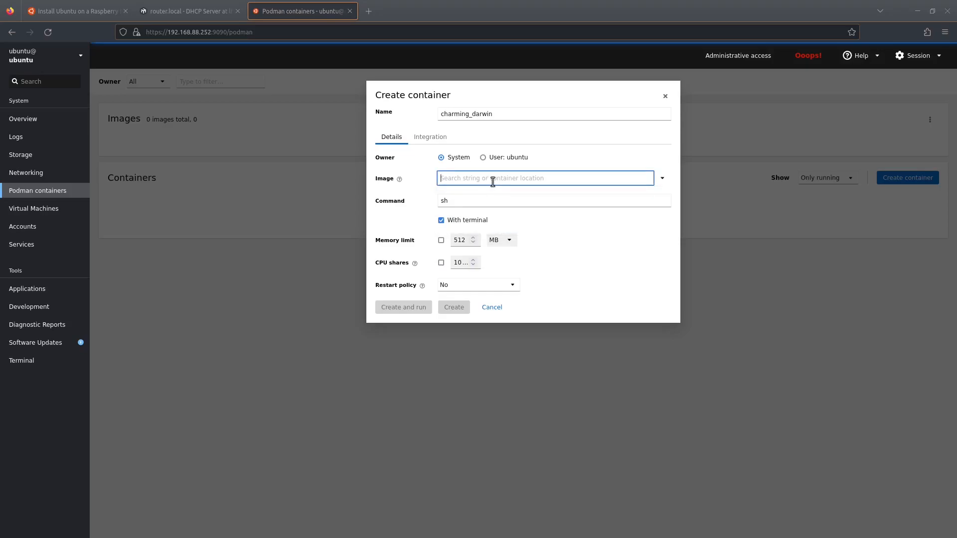
text(pihole)
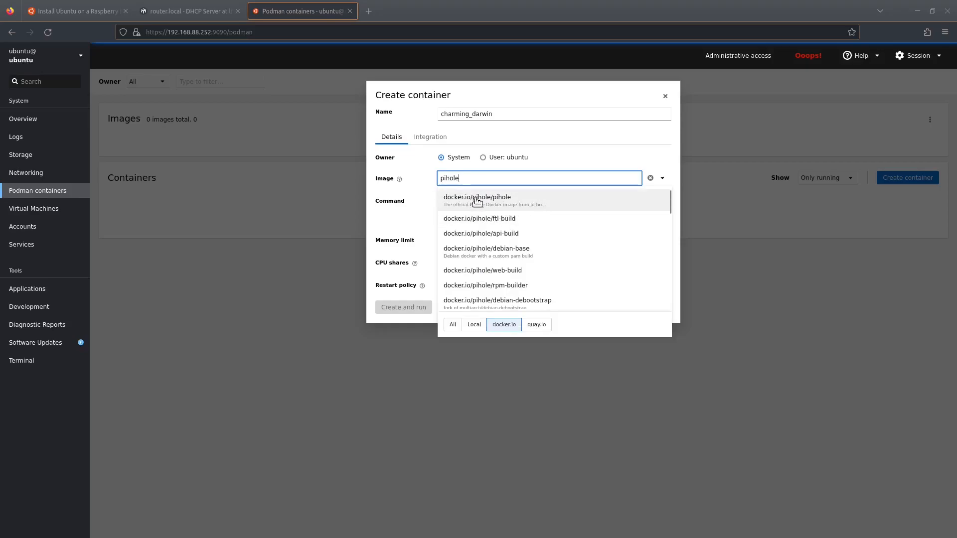
click(477, 196)
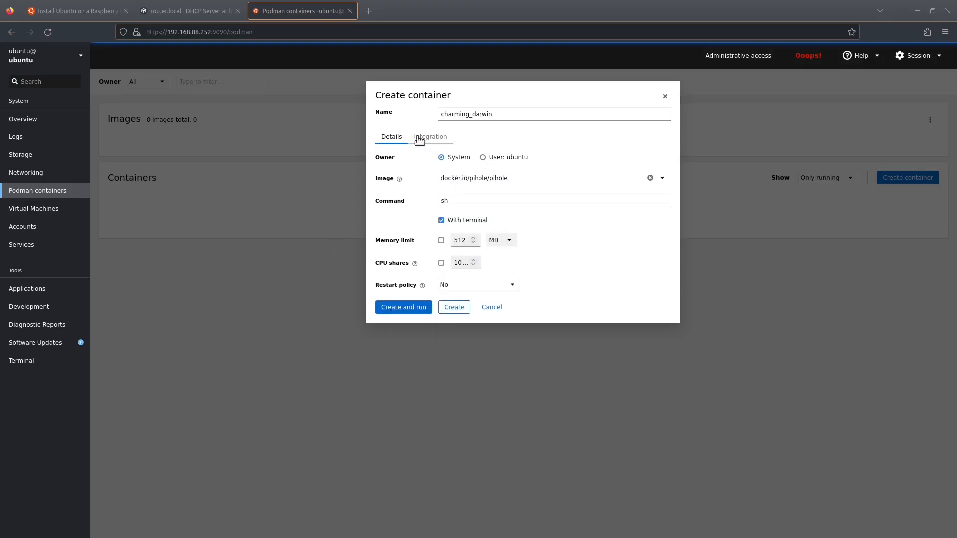
On the Integration tab, map 192.168.88.252 port 53 to container port 53 over TCP.
click(430, 137)
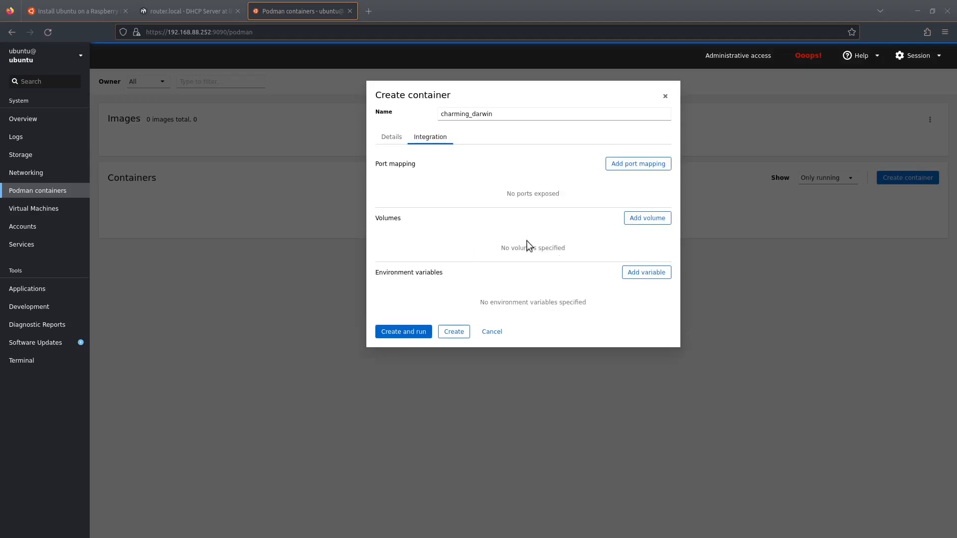
mouse_move(637, 164)
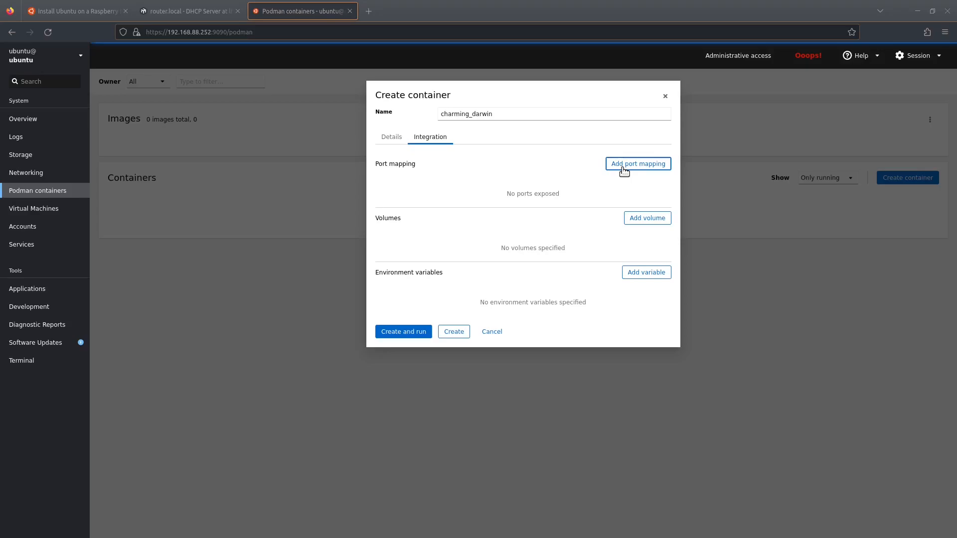
click(636, 163)
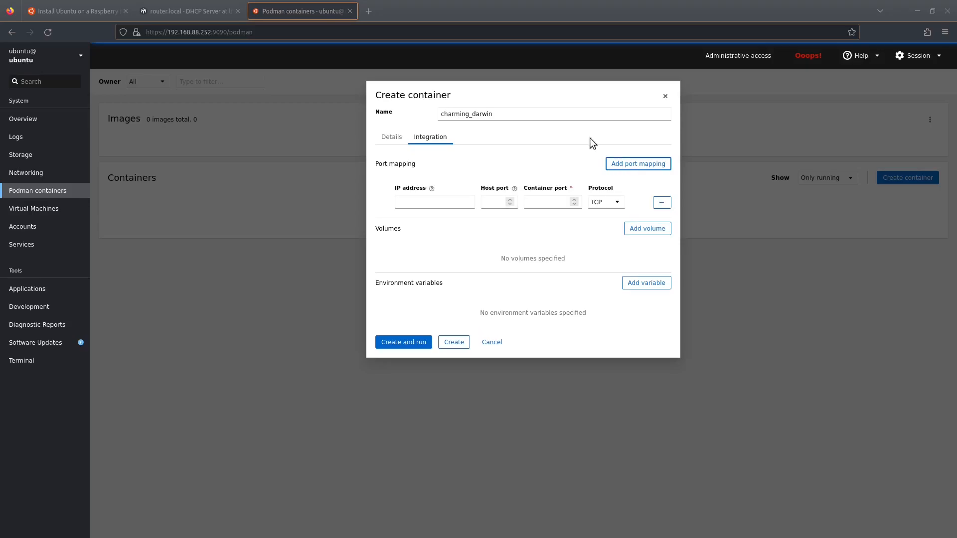
text(192.168.88.2)
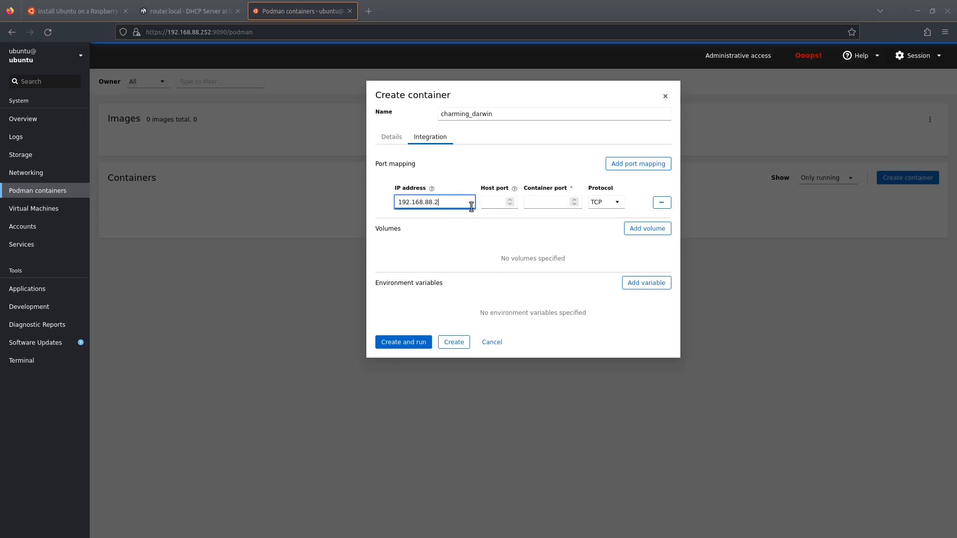
click(494, 202)
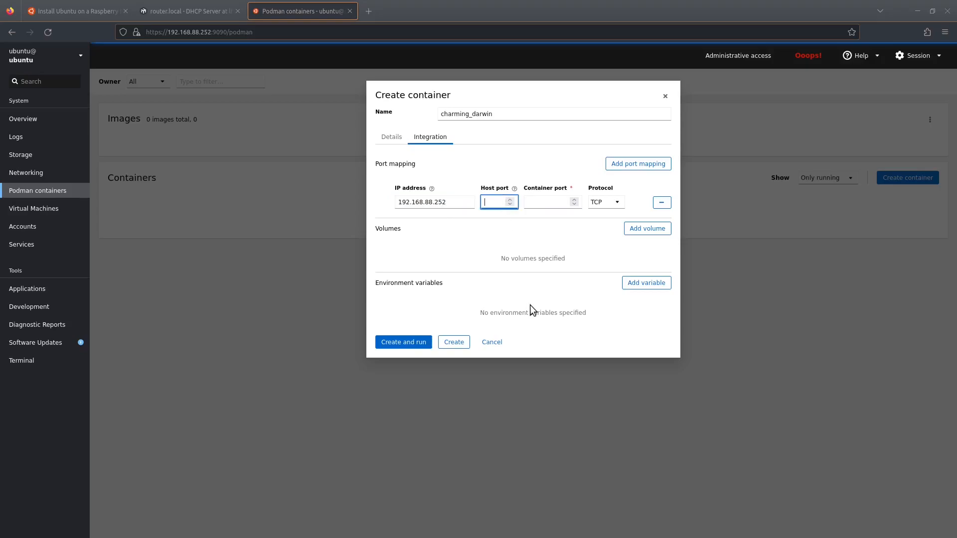
text(53)
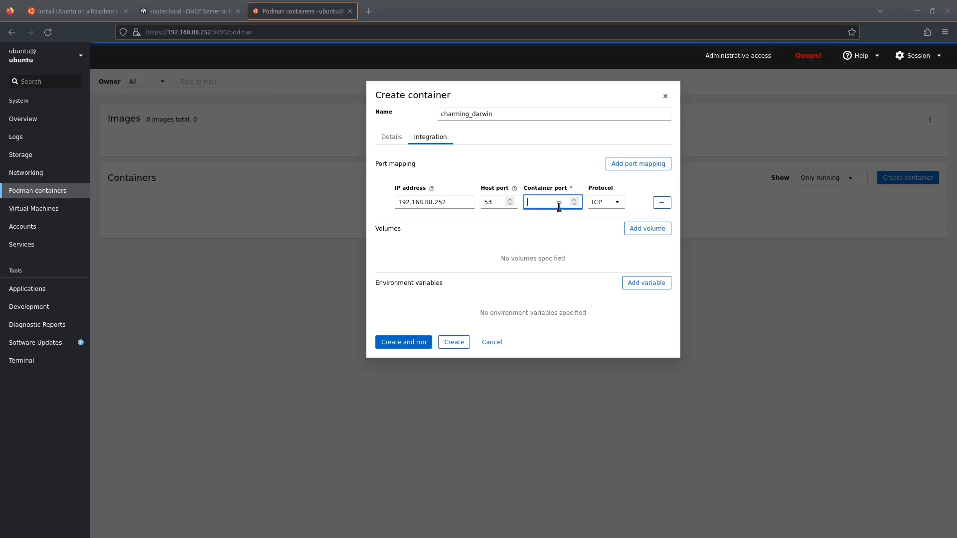
text(53)
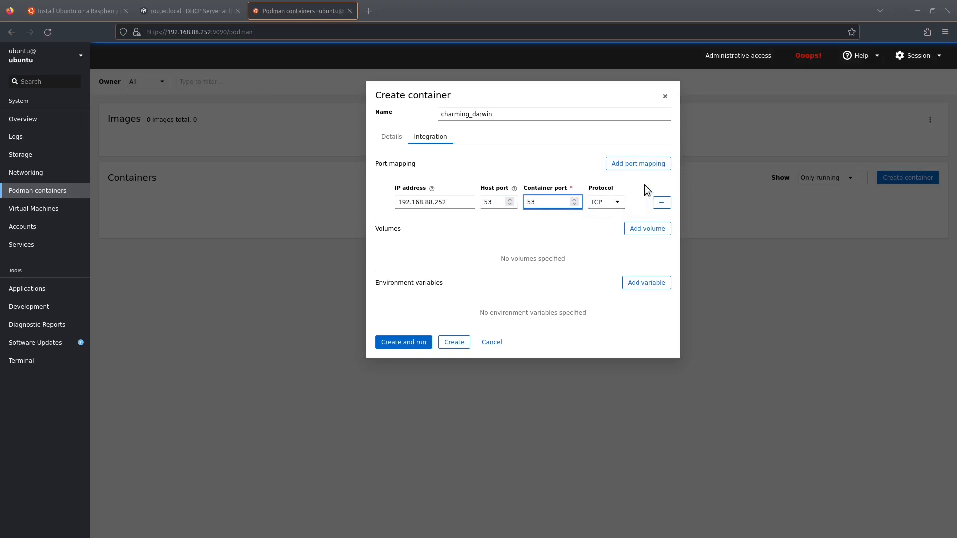
Add a second 192.168.88.252 mapping of port 53 to 53 over UDP.
click(637, 164)
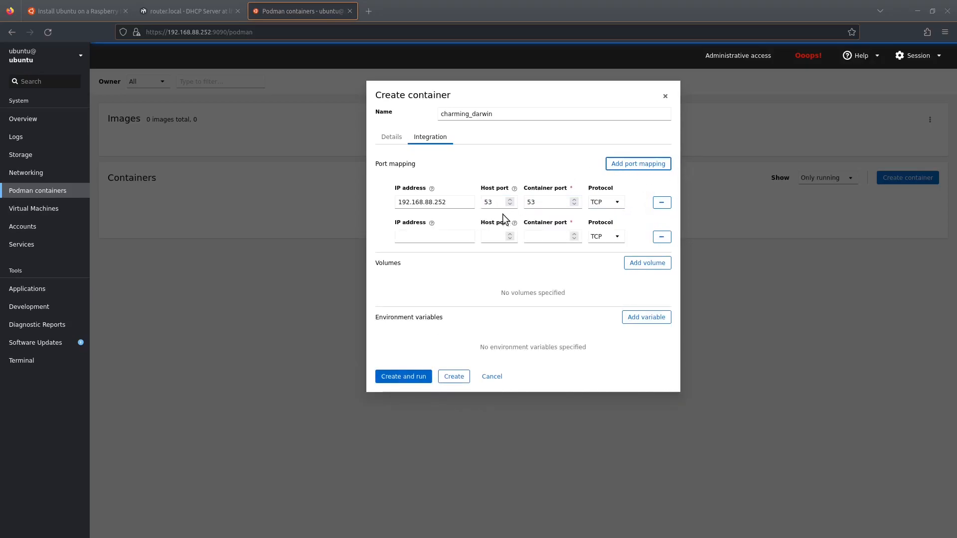
text(192.168.88.252)
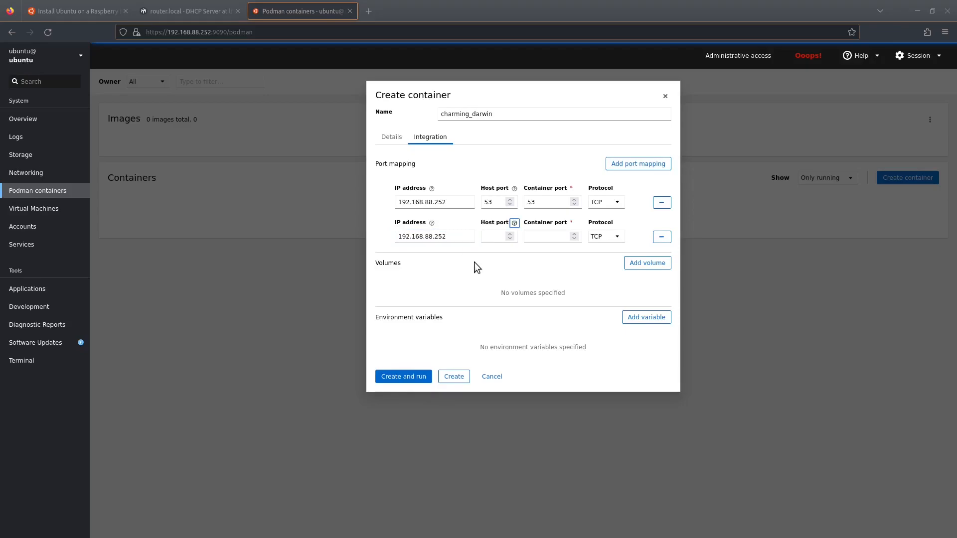
text(53)
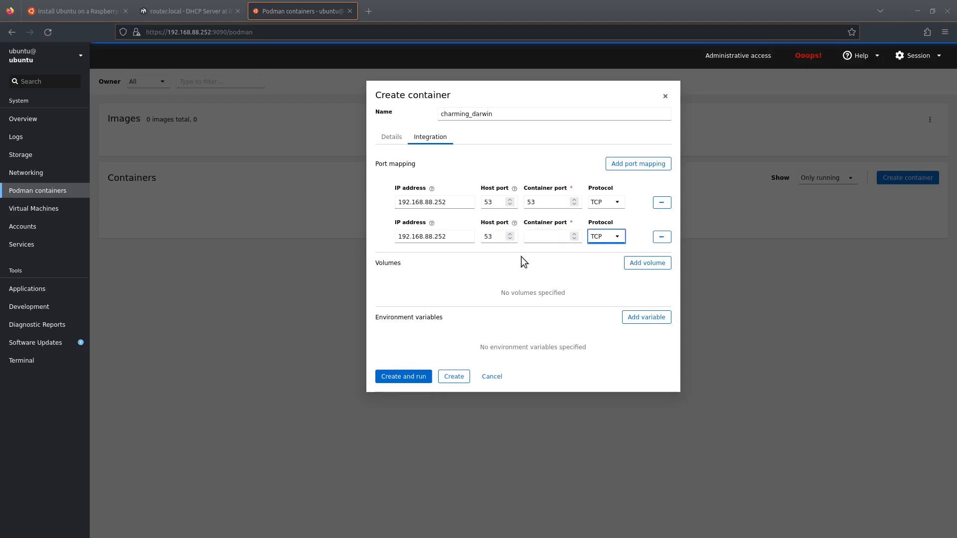
text(53)
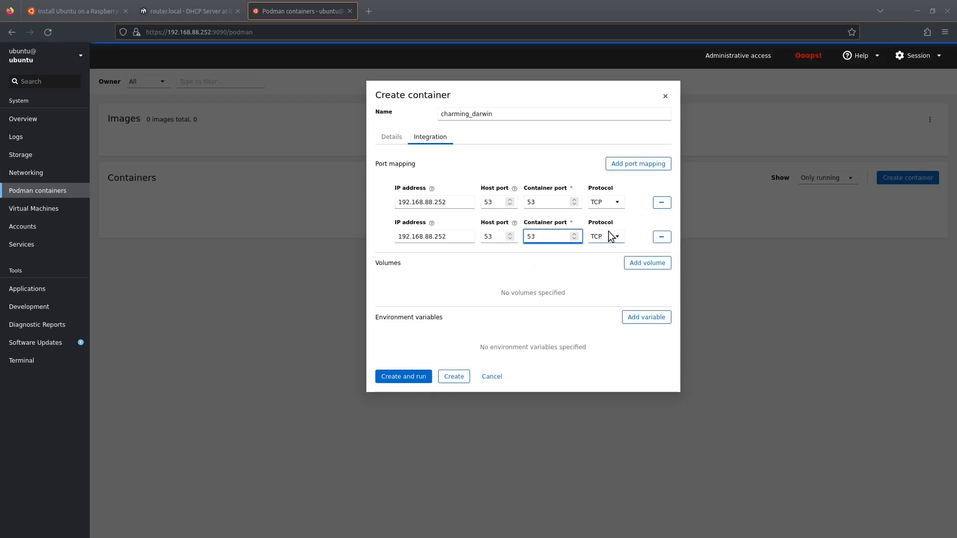
click(604, 237)
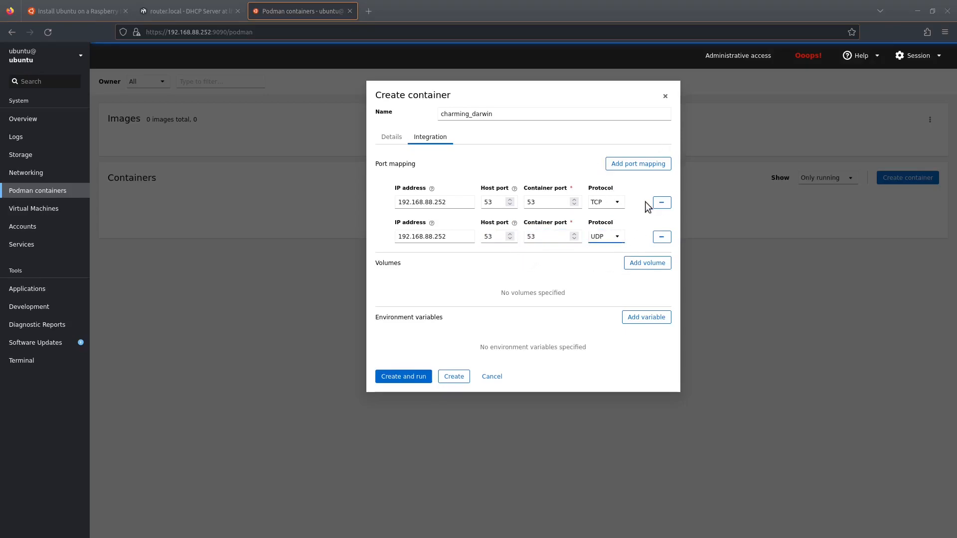
Add a third 192.168.88.252 mapping of port 80 to container port 80.
click(637, 164)
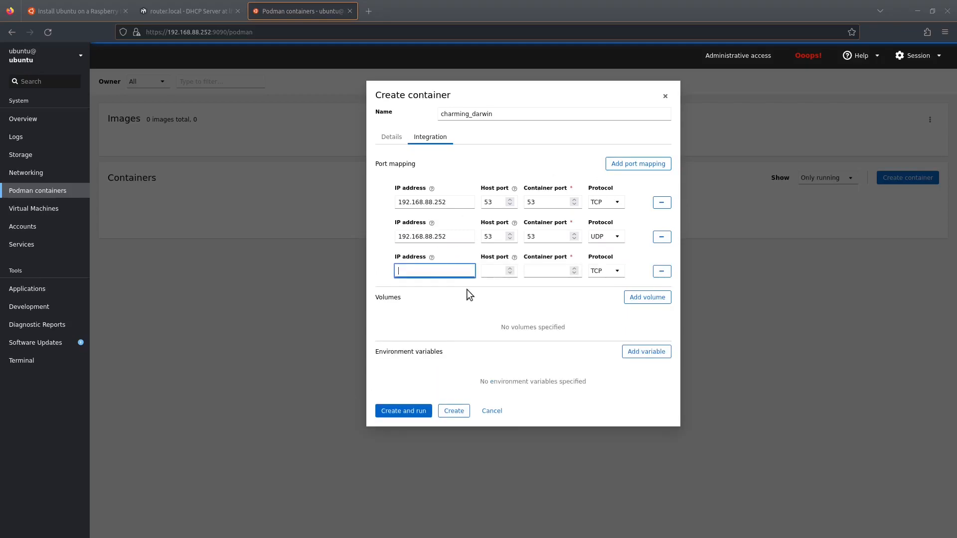
text(192.168.88.252)
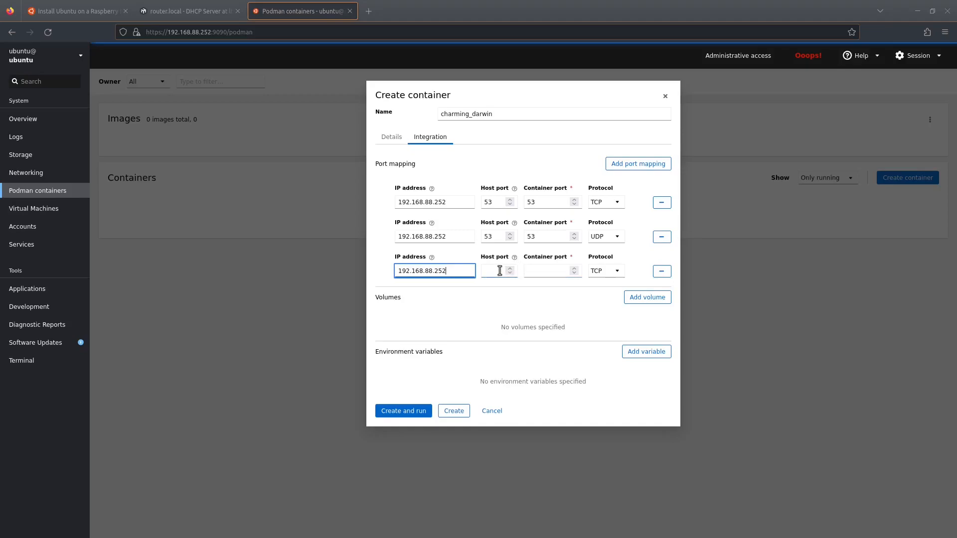
text(80)
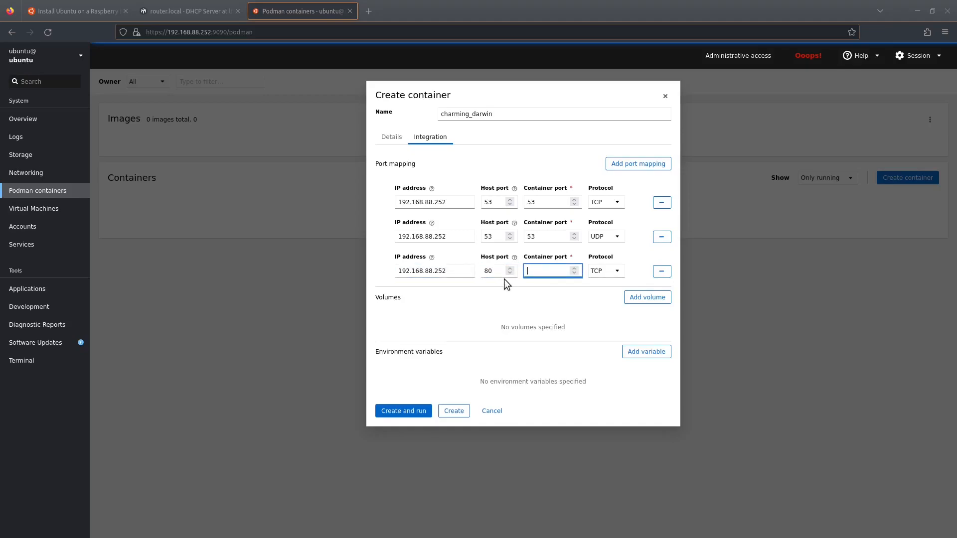
text(80)
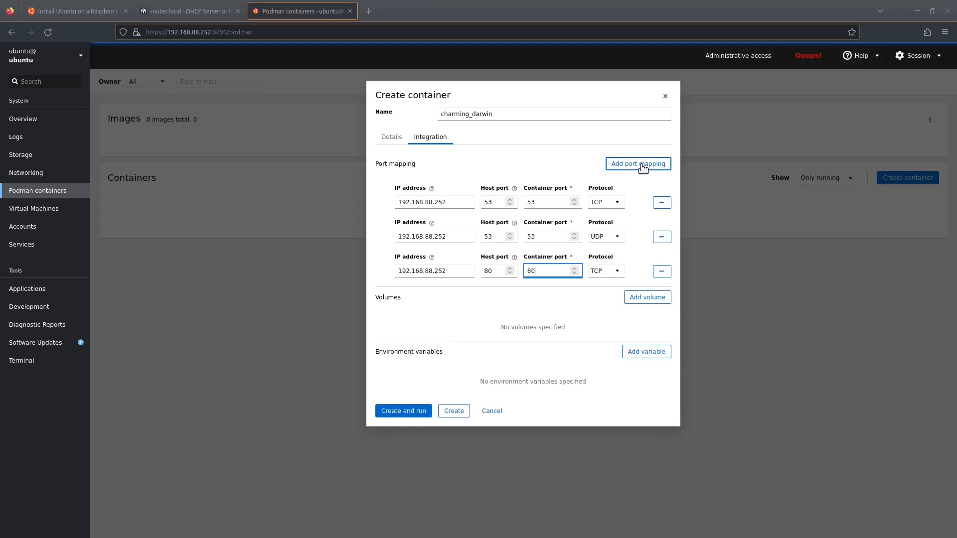
mouse_move(413, 150)
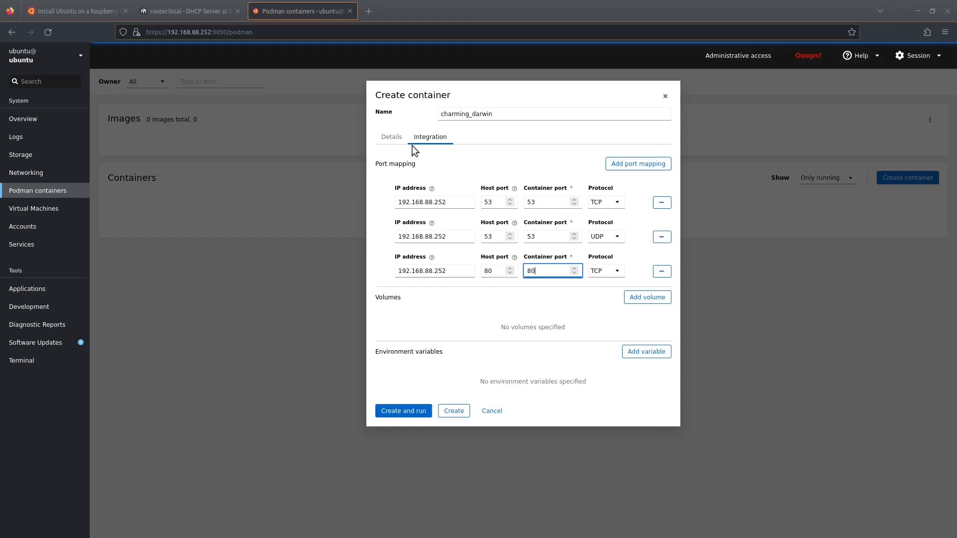
mouse_move(391, 136)
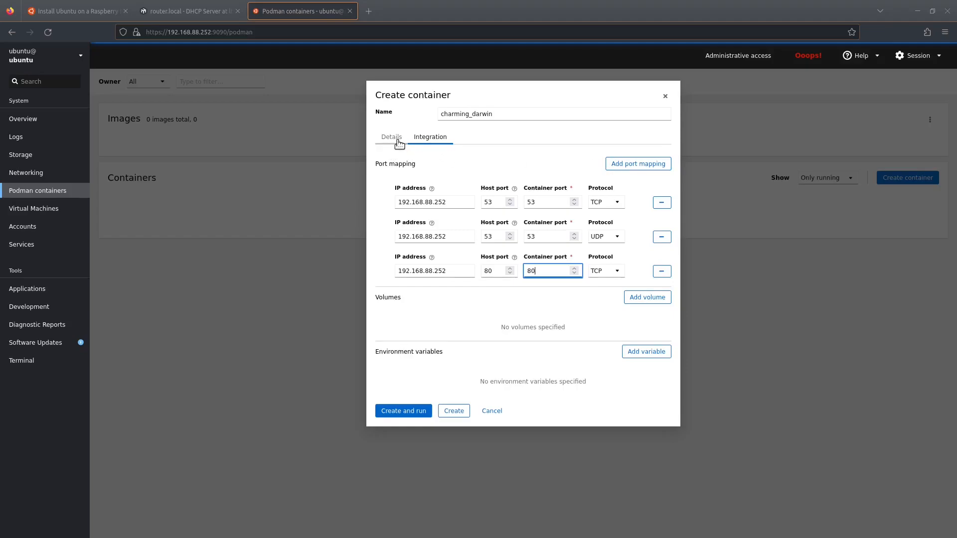
Set a 1 GB memory limit, command bash, on-failure restart with 5 retries, then create and run.
click(391, 136)
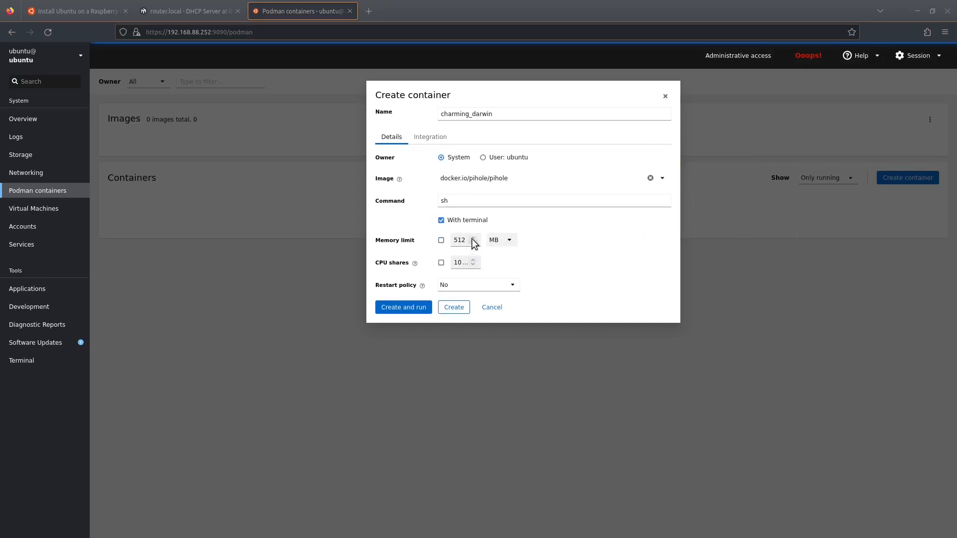
click(441, 240)
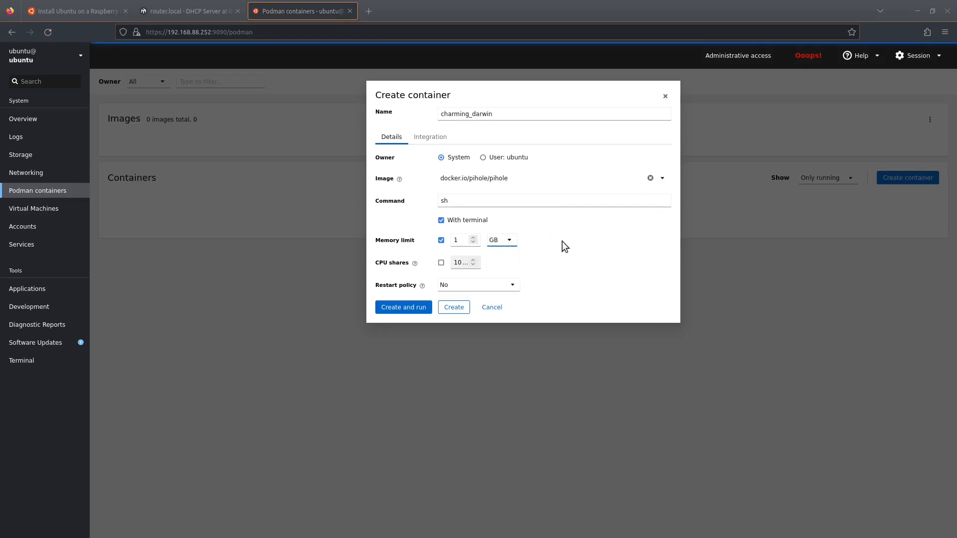
click(552, 200)
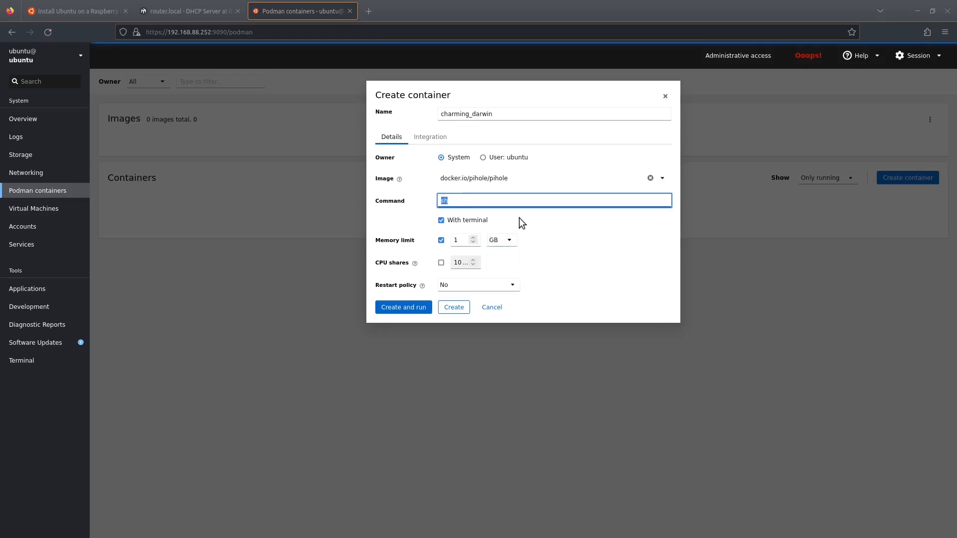
text(bash)
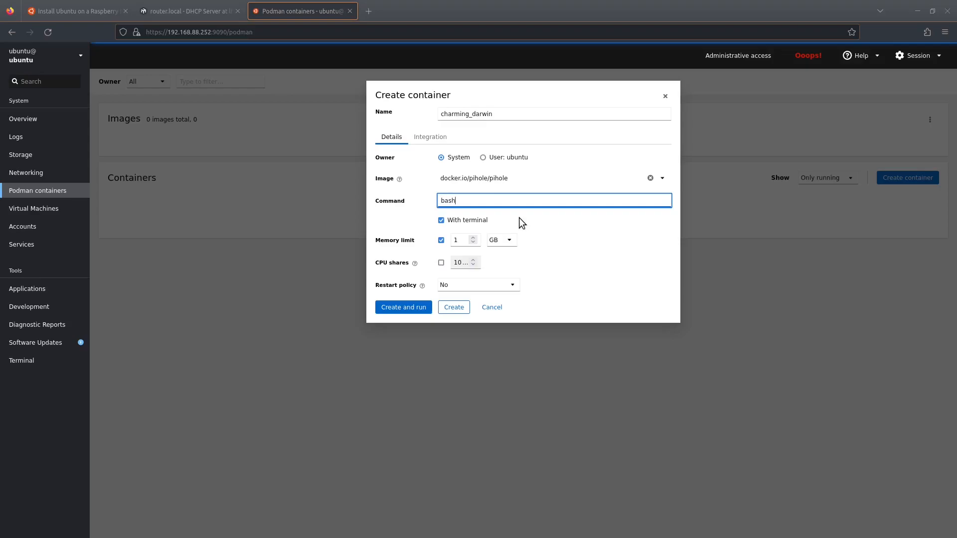
click(478, 284)
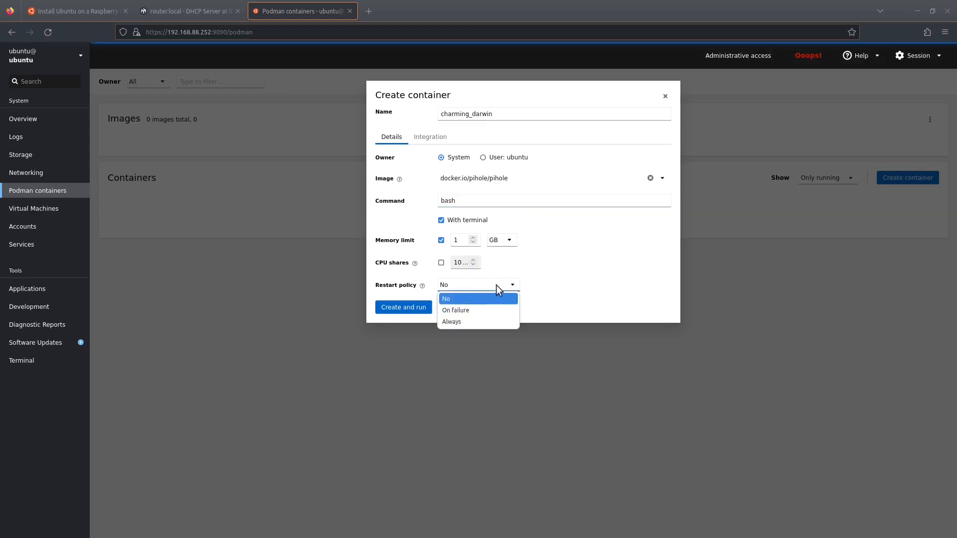
click(455, 309)
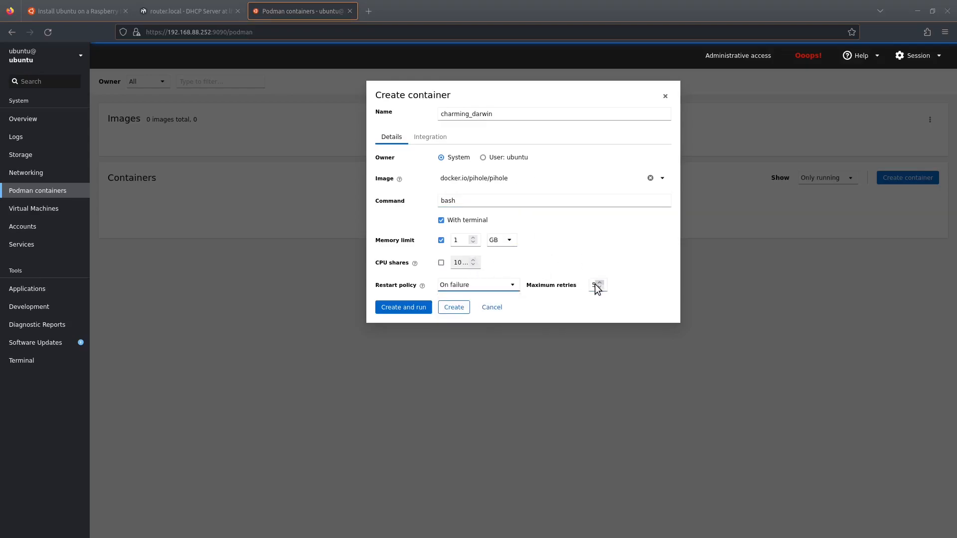
click(599, 282)
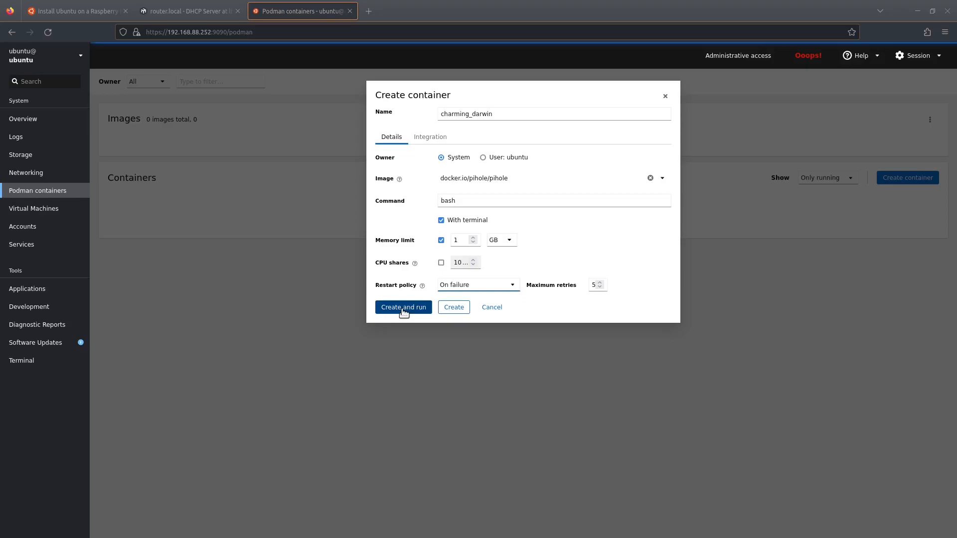
click(403, 307)
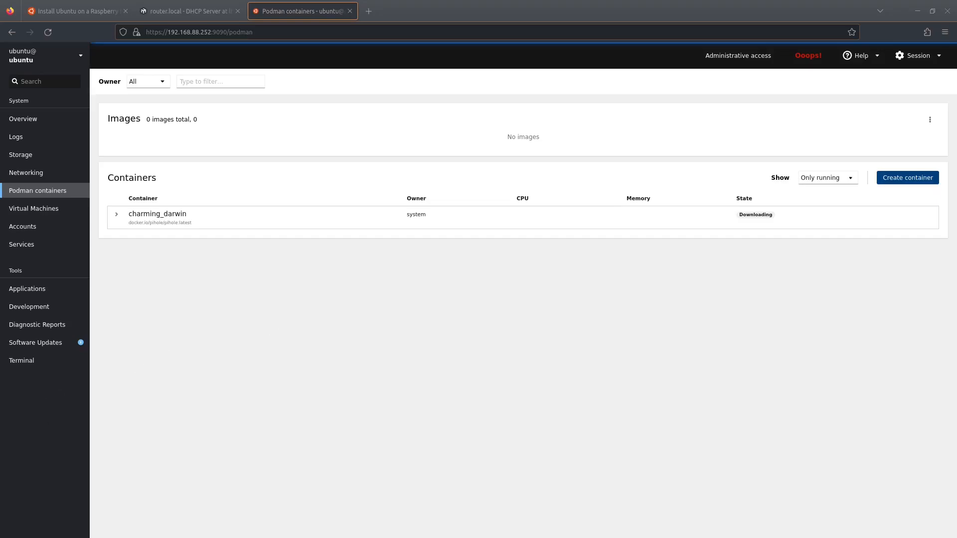
mouse_move(364, 376)
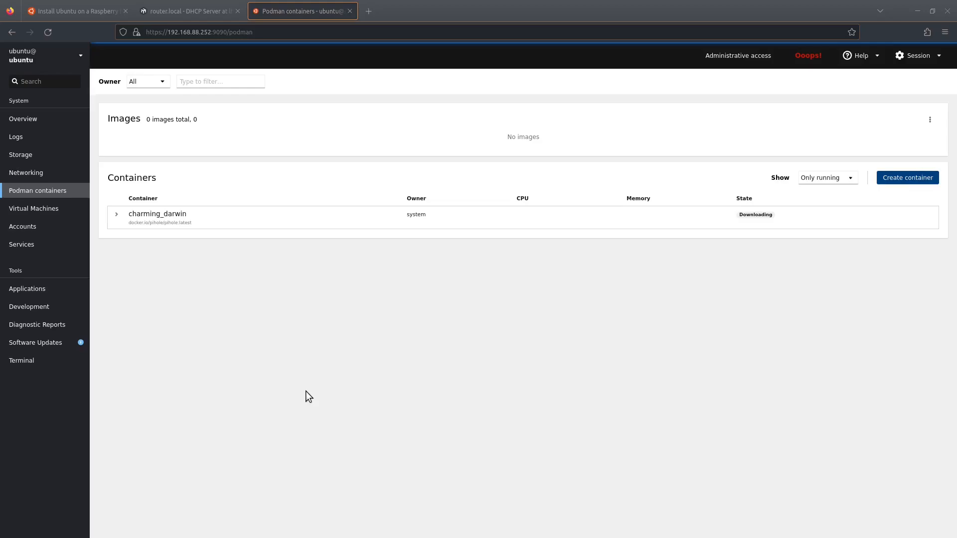
mouse_move(375, 322)
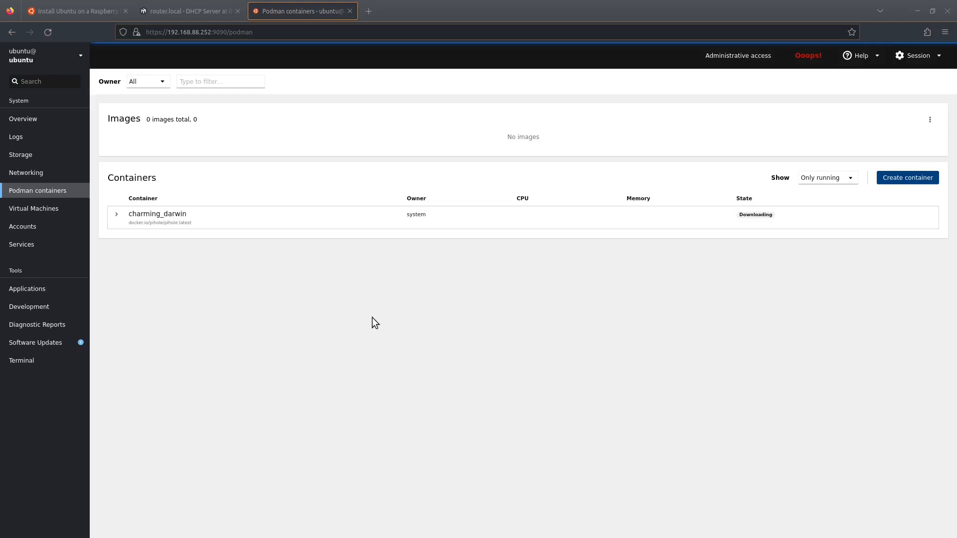
mouse_move(288, 287)
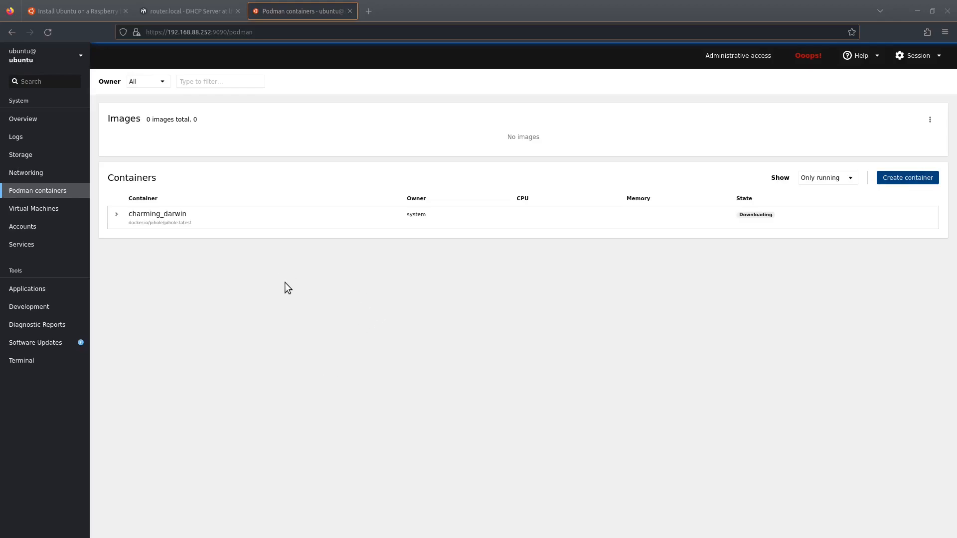
mouse_move(214, 255)
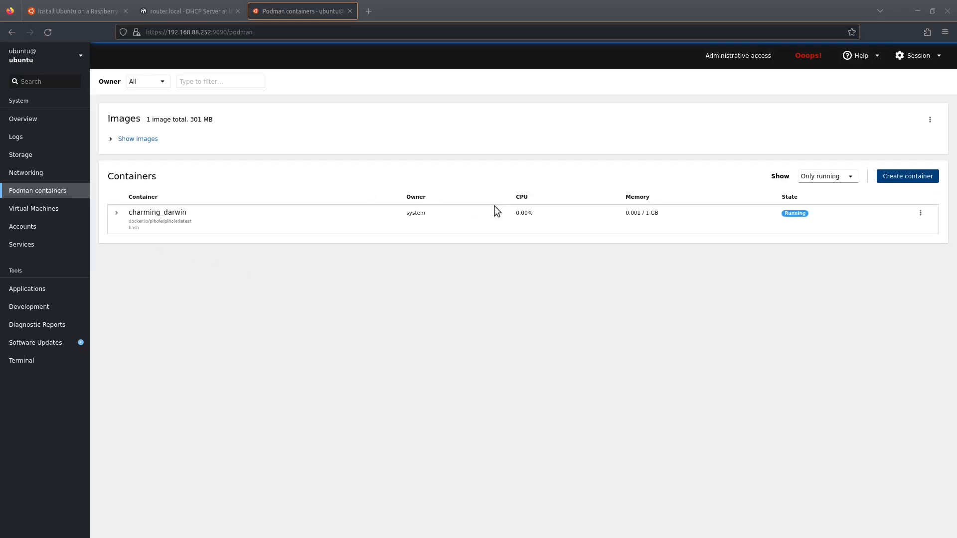
mouse_move(100, 223)
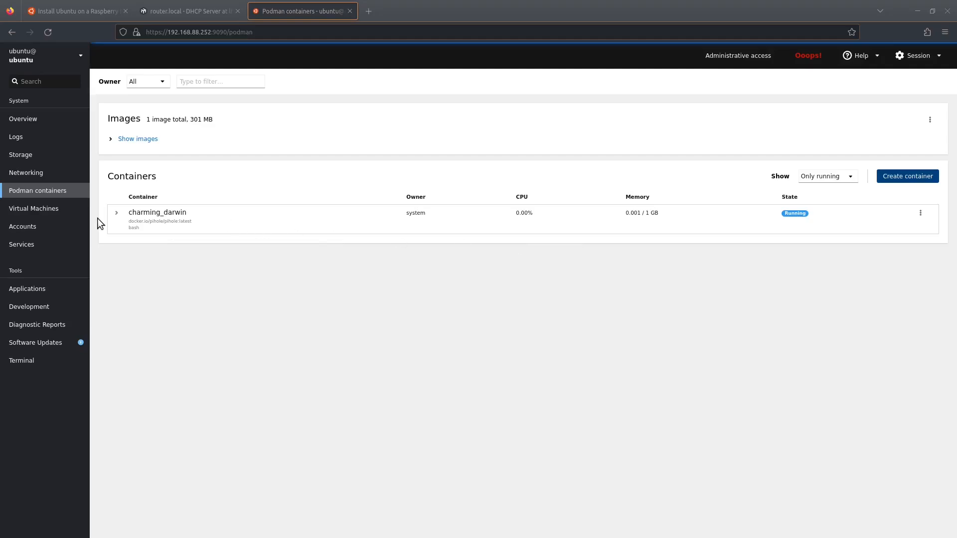
Expand charming_darwin to view its port mappings and browse to 192.168.88.252/admin.
click(116, 212)
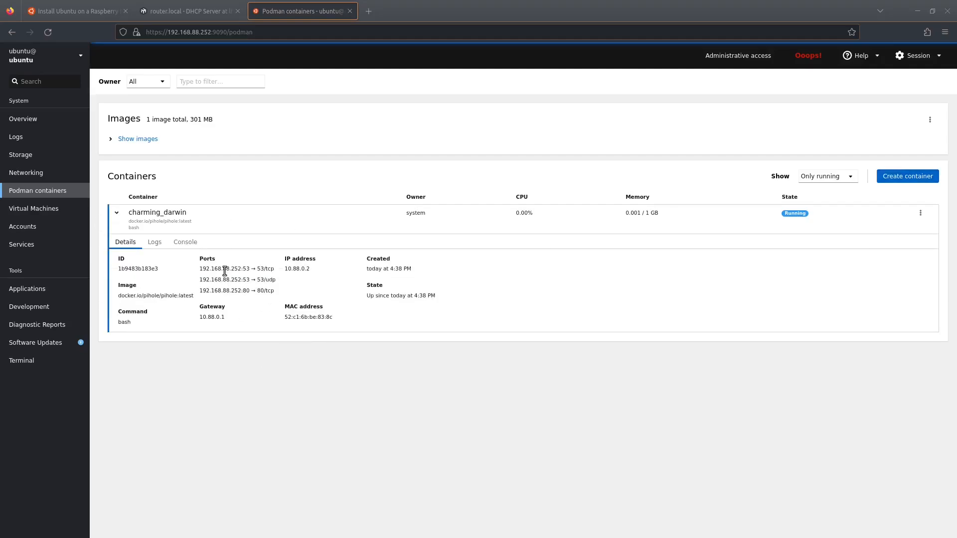
mouse_move(362, 87)
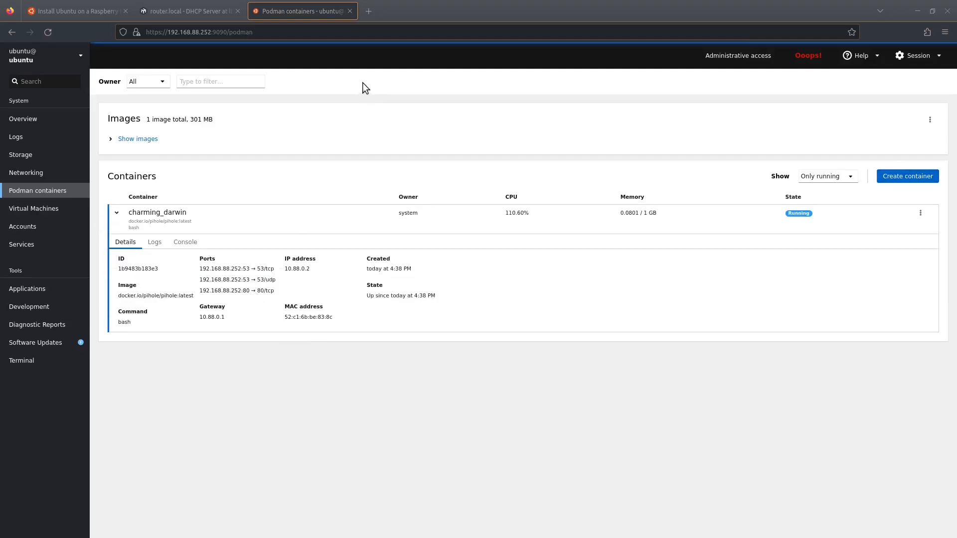
text(192.168.88.252/admin/login.php)
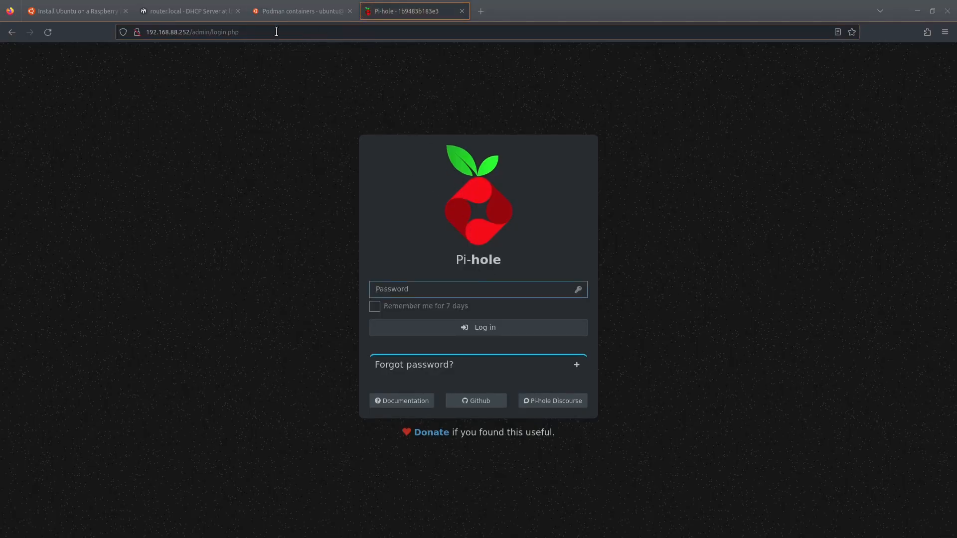
Set a new admin password with pihole -a -p in charming_darwin's console, then return to the Pi-hole tab.
click(301, 11)
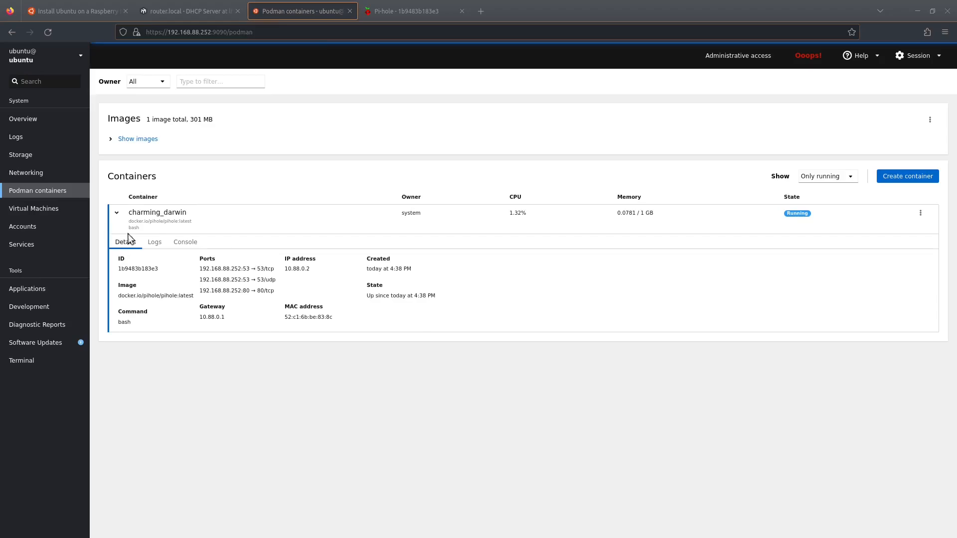
click(116, 213)
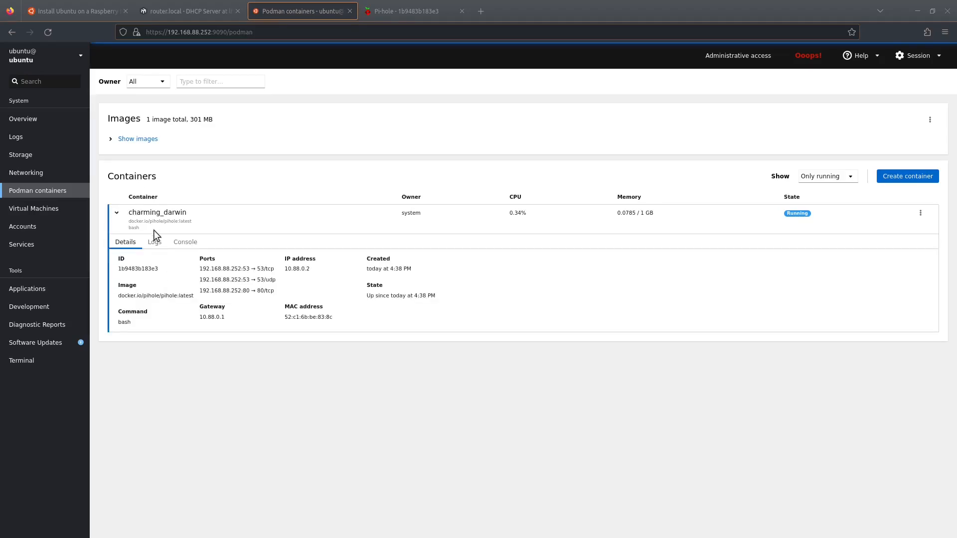
mouse_move(185, 245)
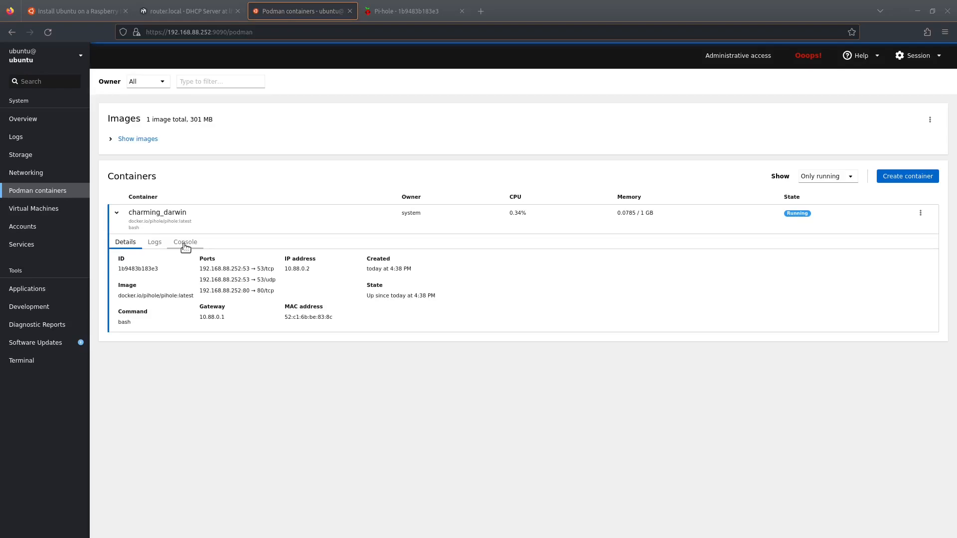
click(185, 242)
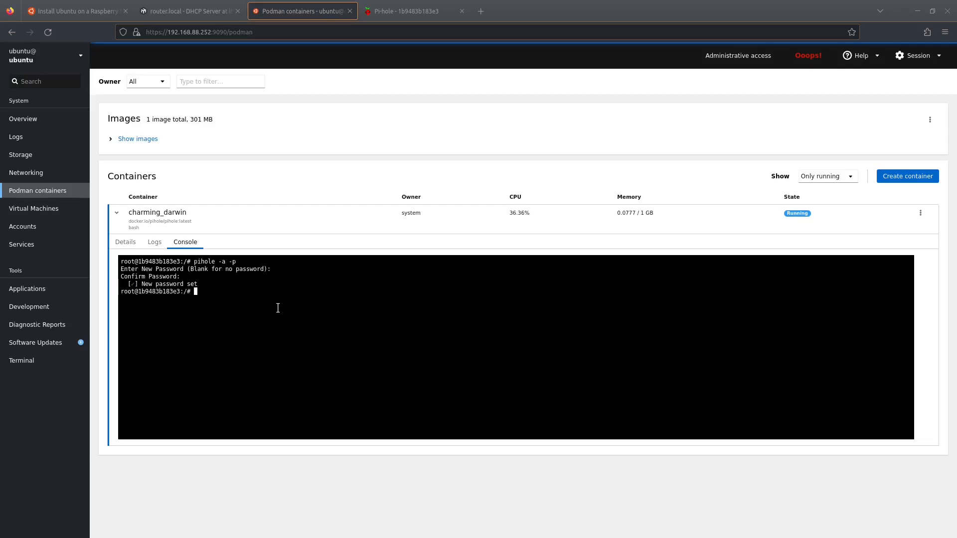
click(403, 11)
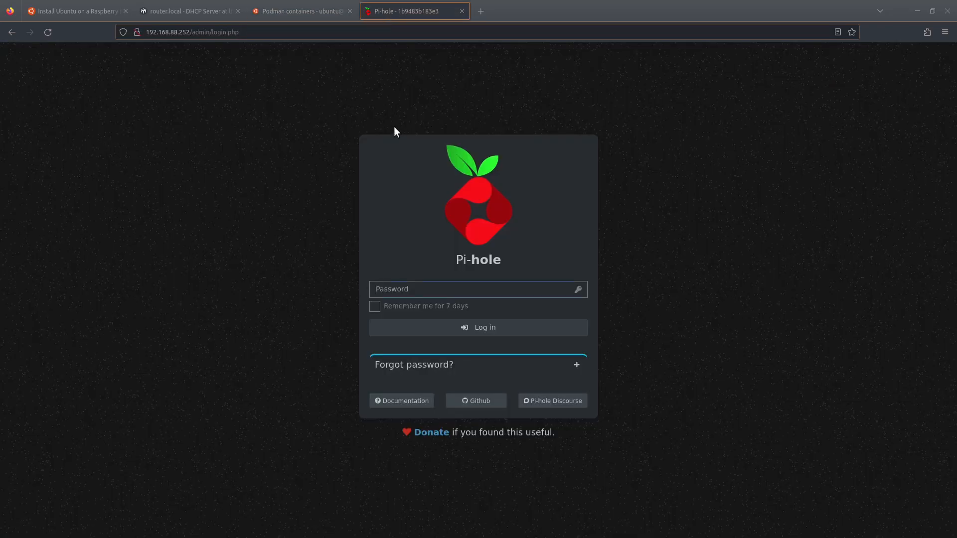
Enter the new password to reach the active dashboard with 210,426 adlist domains.
text(•)
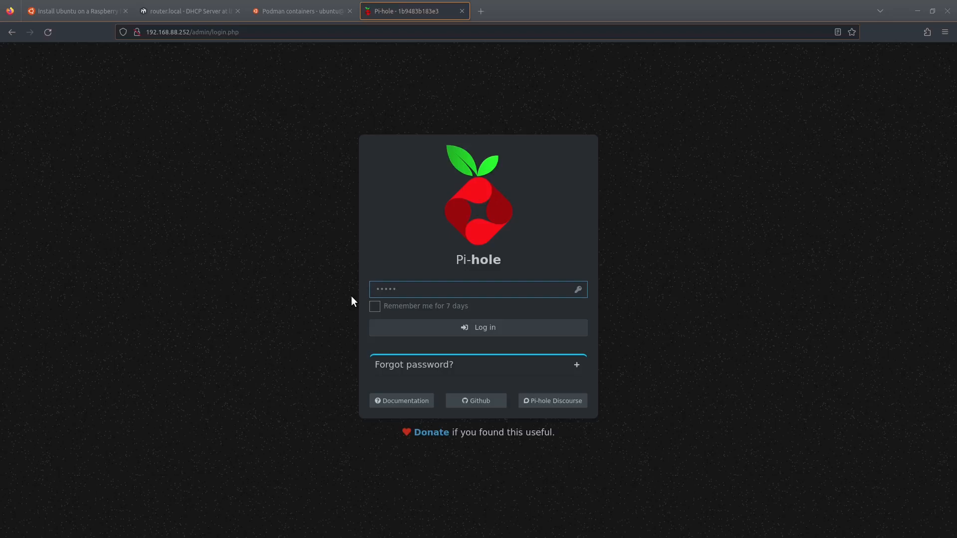
click(477, 327)
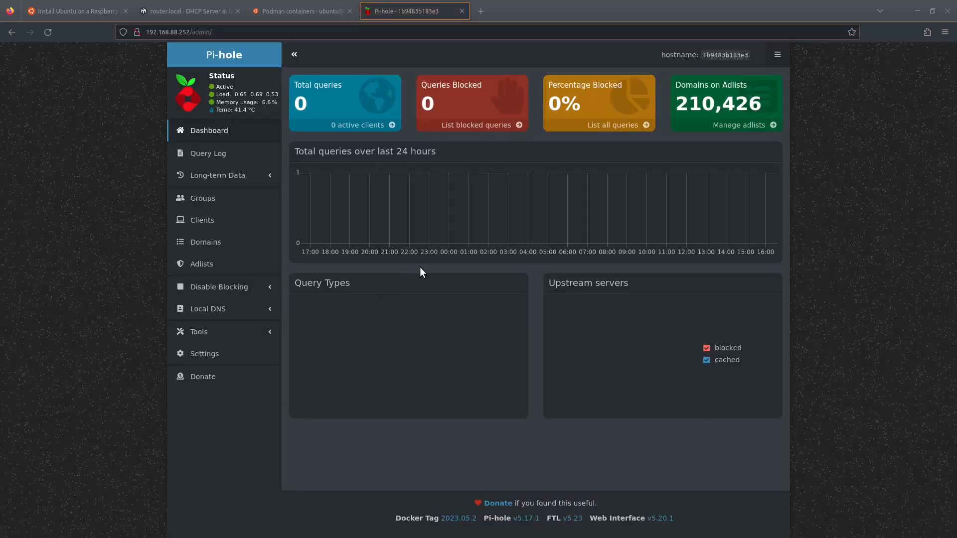
mouse_move(112, 231)
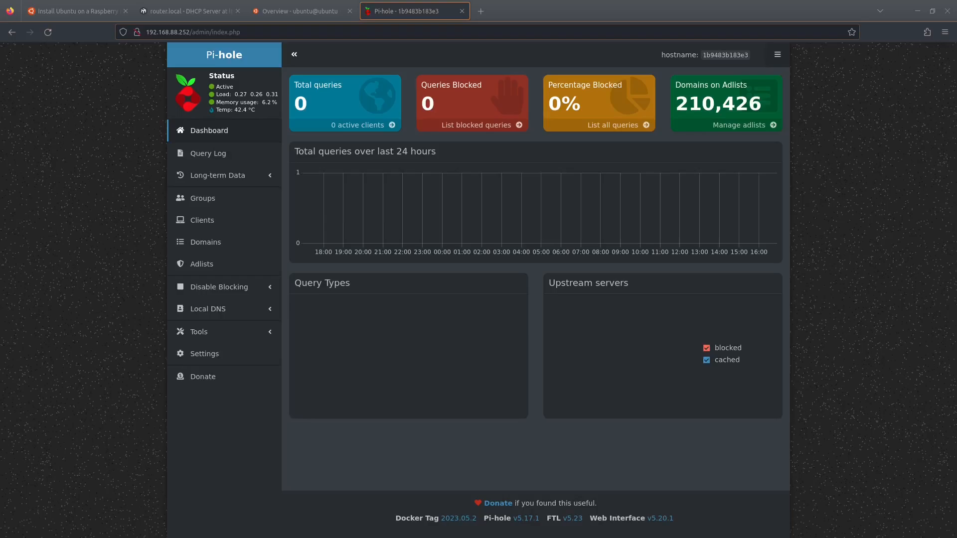
mouse_move(380, 325)
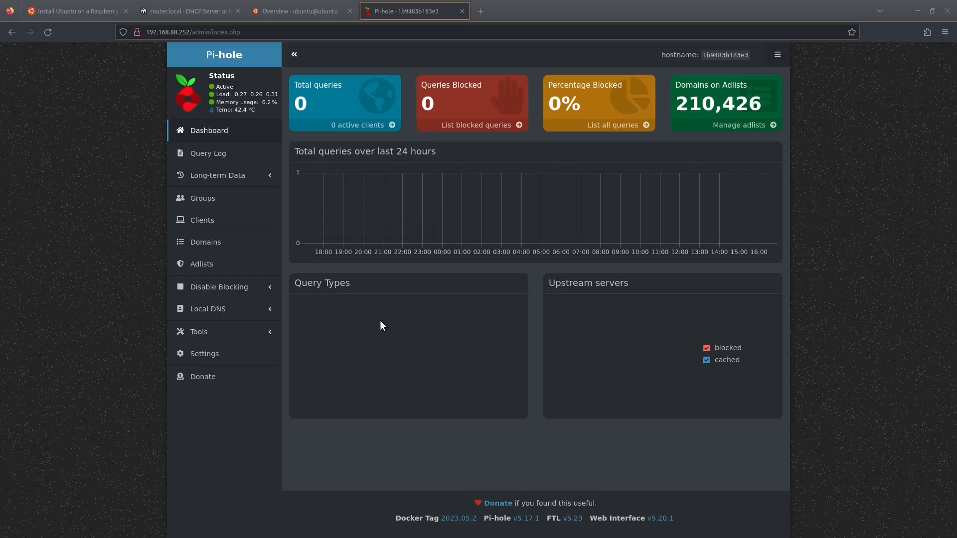
mouse_move(204, 353)
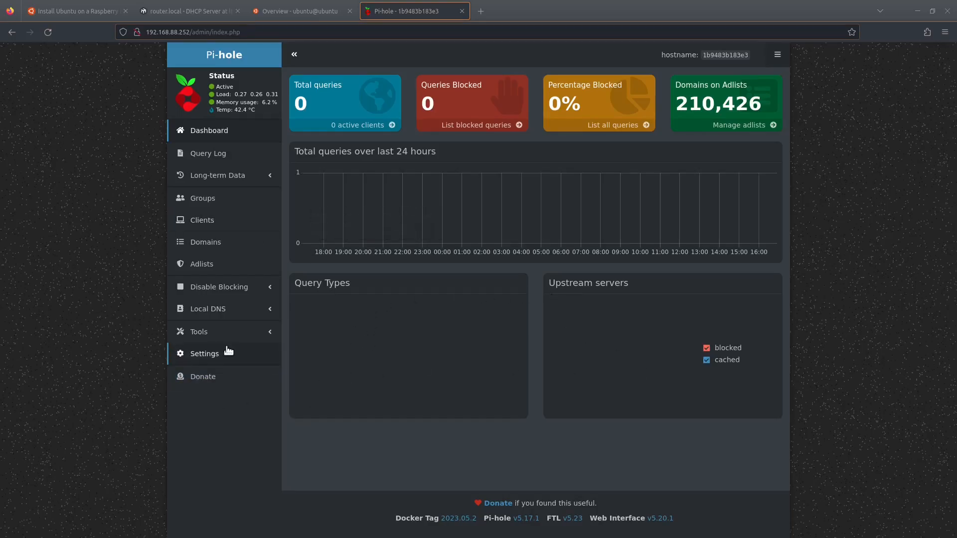
In Settings > DNS, use only Quad9 unfiltered (no DNSSEC), permit all origins, and save.
click(204, 354)
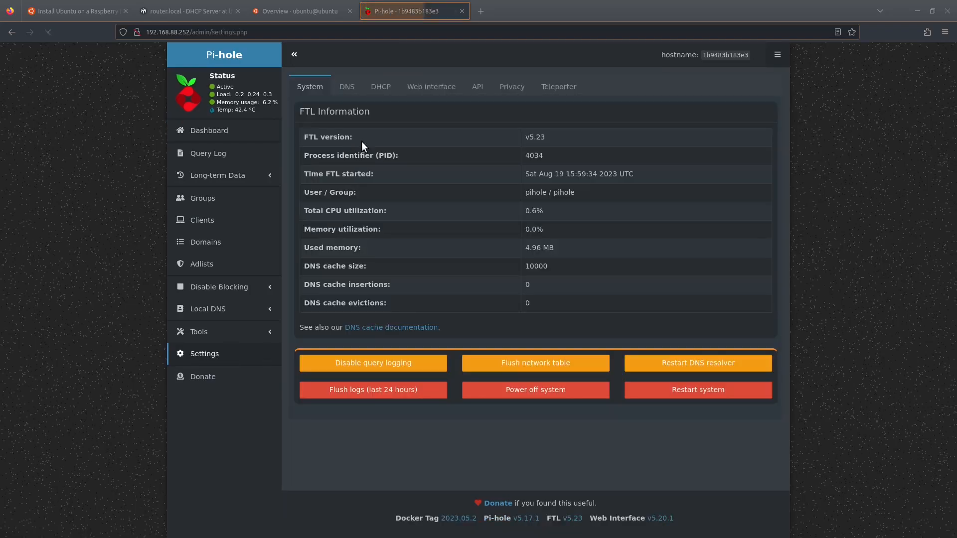
click(345, 86)
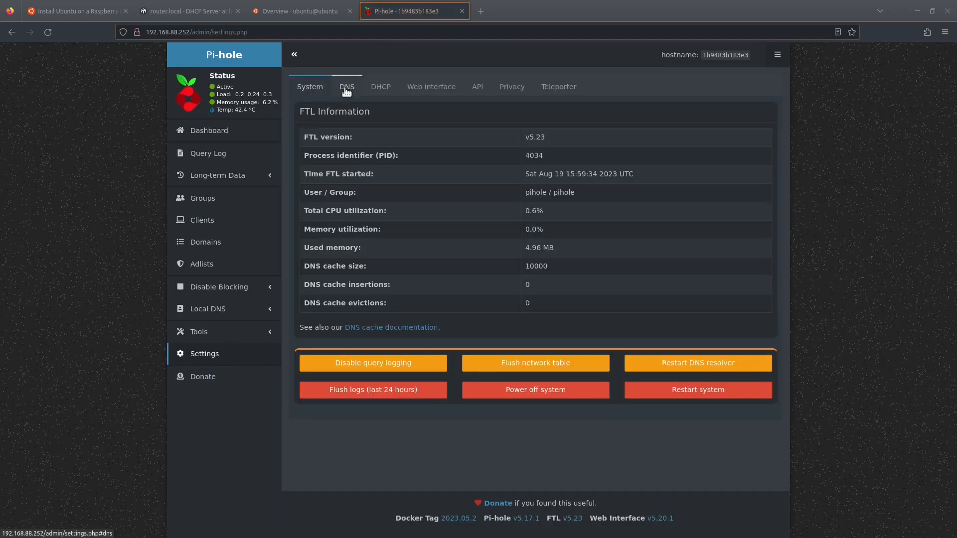
click(346, 86)
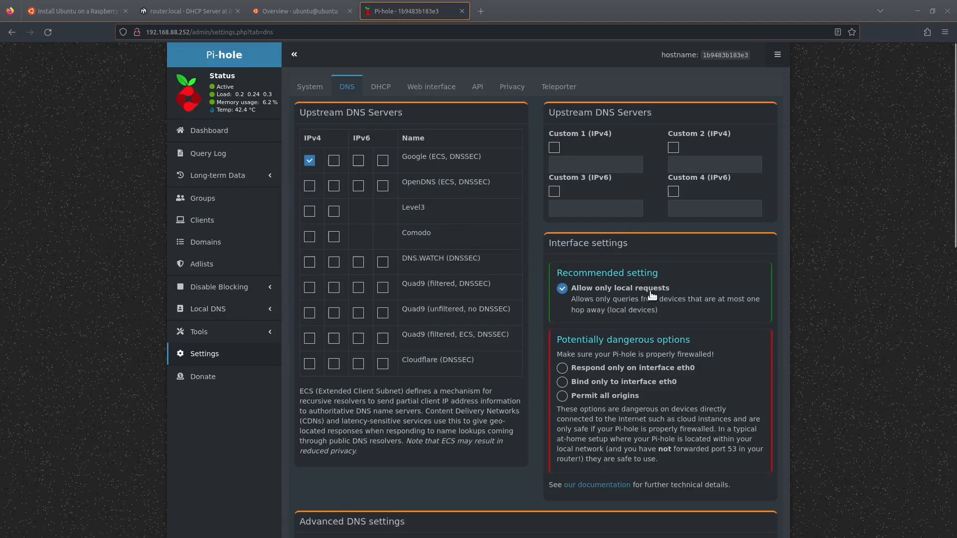
mouse_move(625, 354)
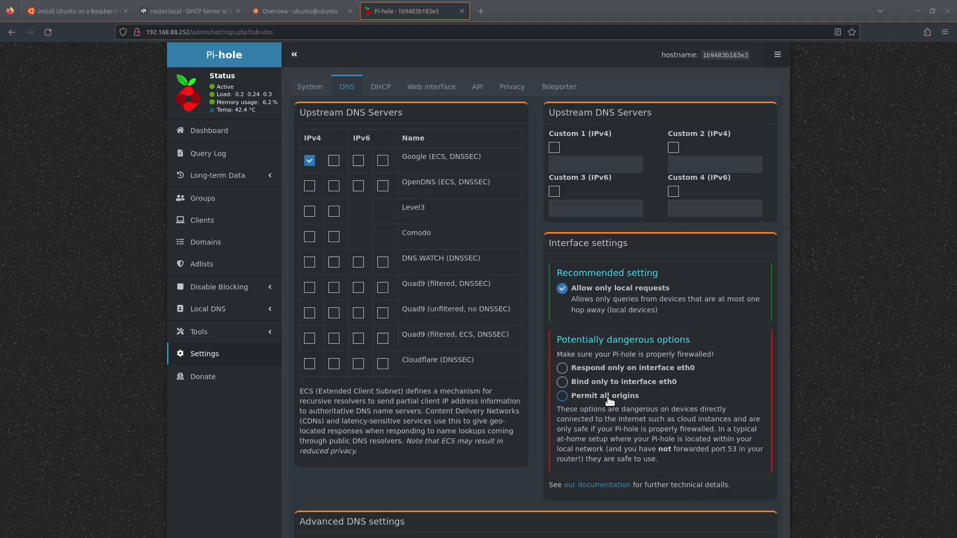
click(560, 395)
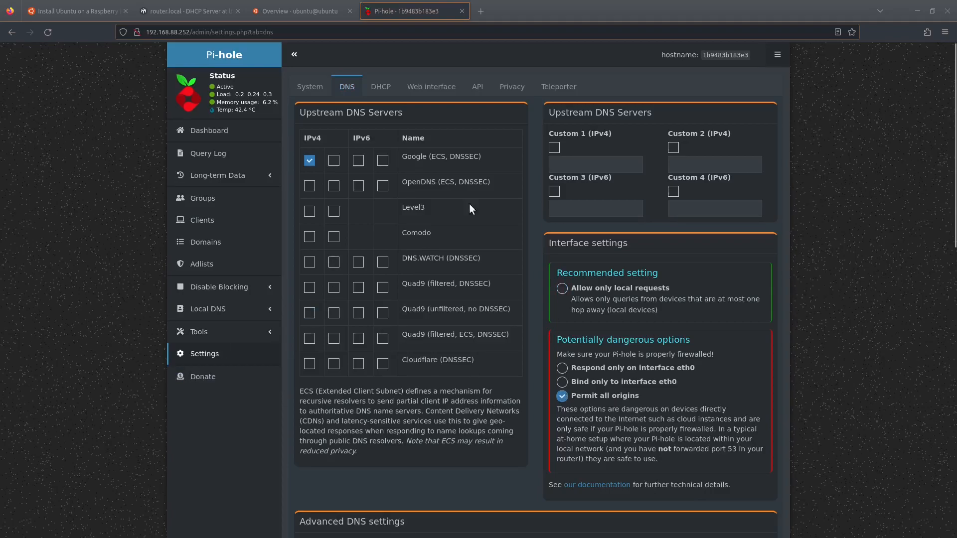
mouse_move(421, 220)
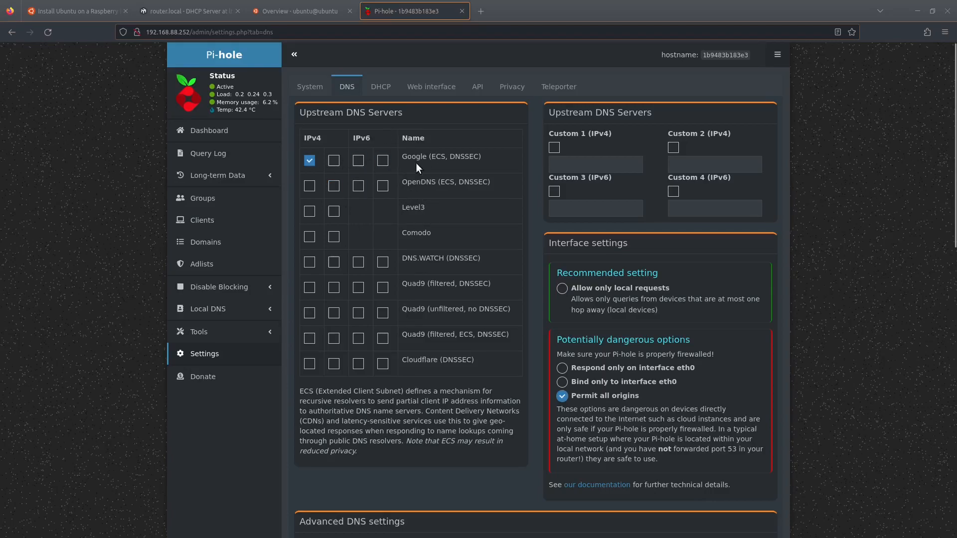
mouse_move(311, 249)
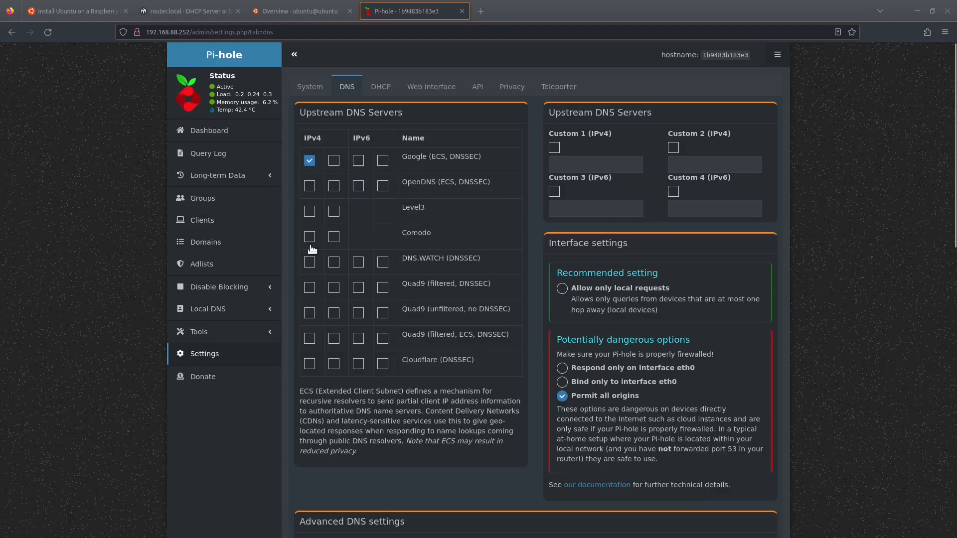
click(309, 313)
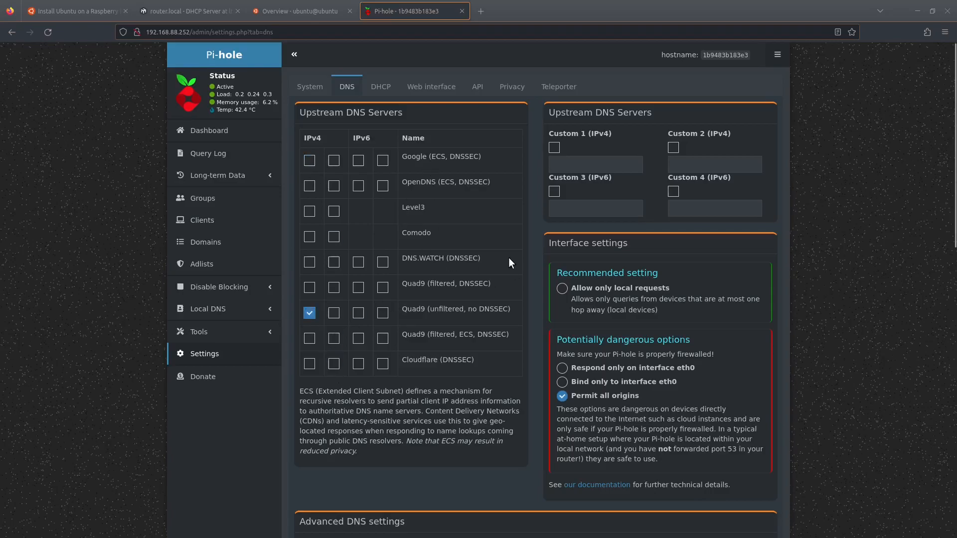
mouse_move(707, 252)
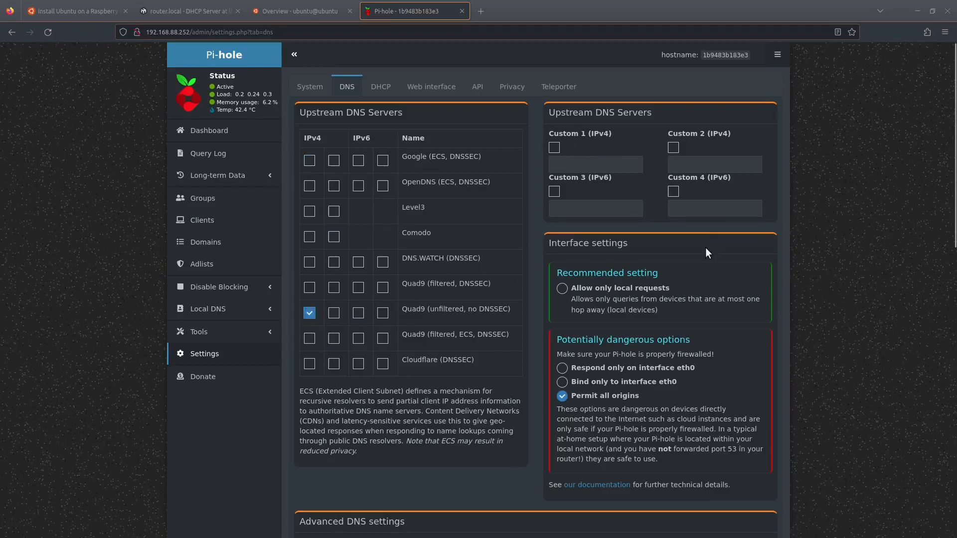
scroll(down, 3)
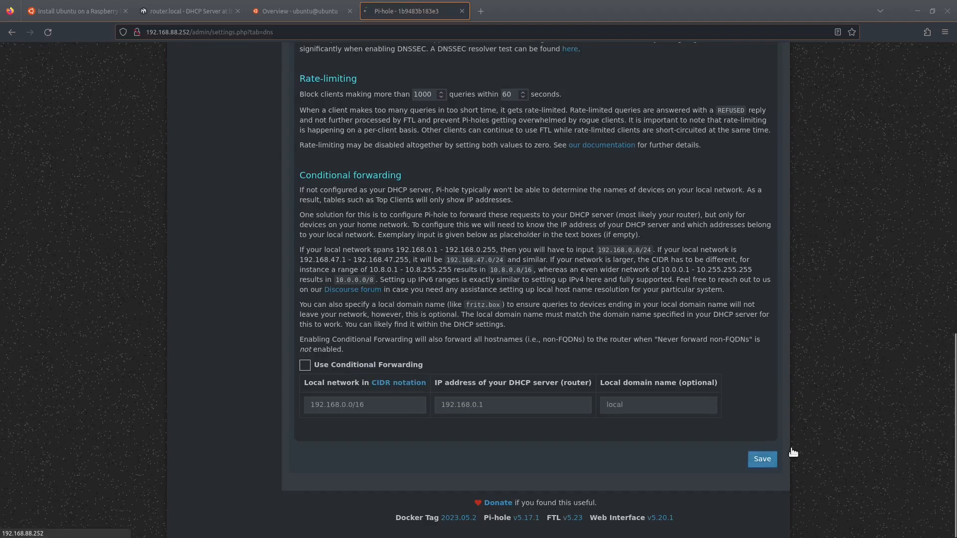
click(761, 459)
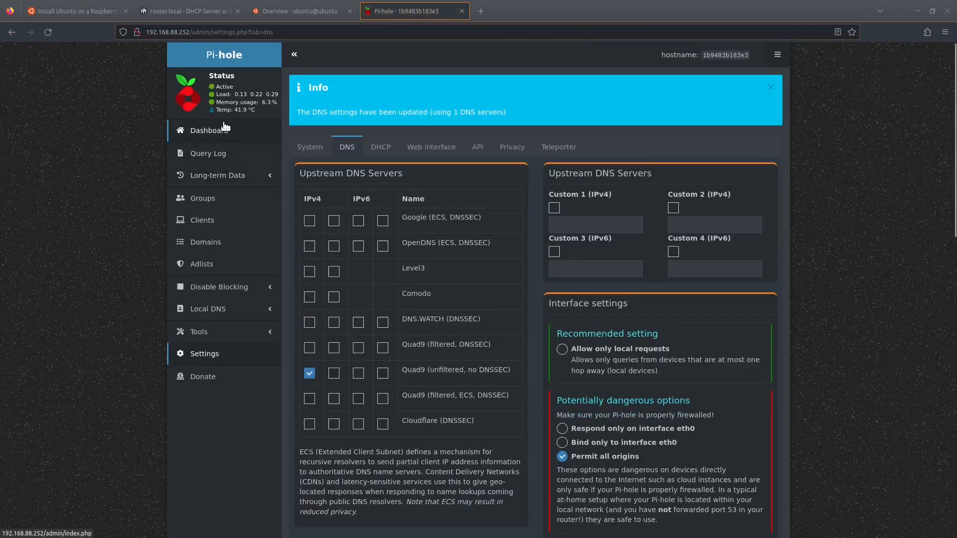
Return to the Pi-hole dashboard and edit the enp4s0 Ethernet connection's settings.
click(208, 130)
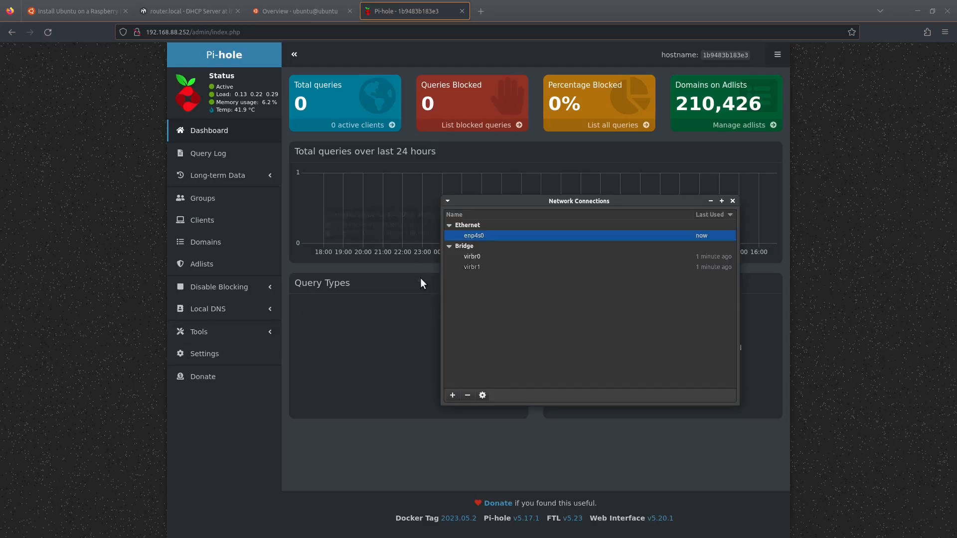
click(481, 395)
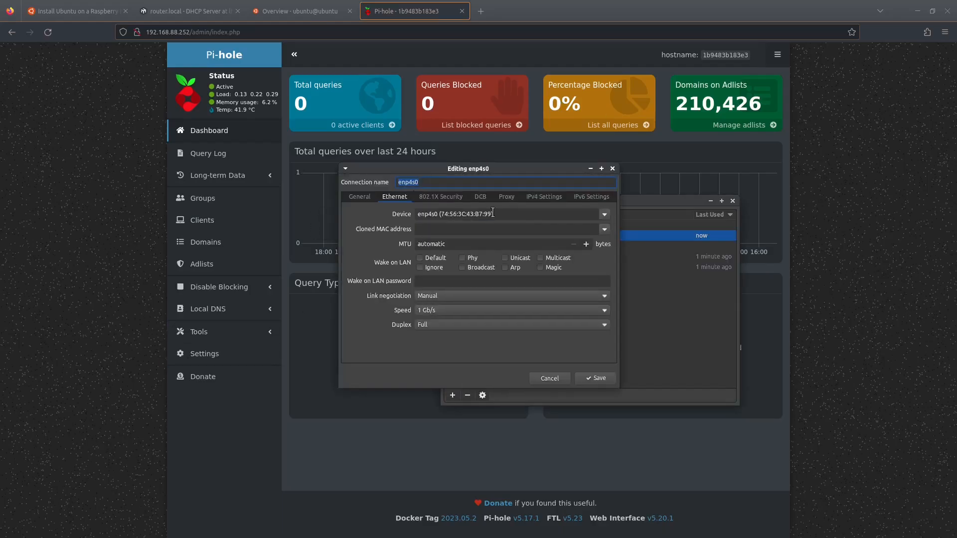
click(543, 196)
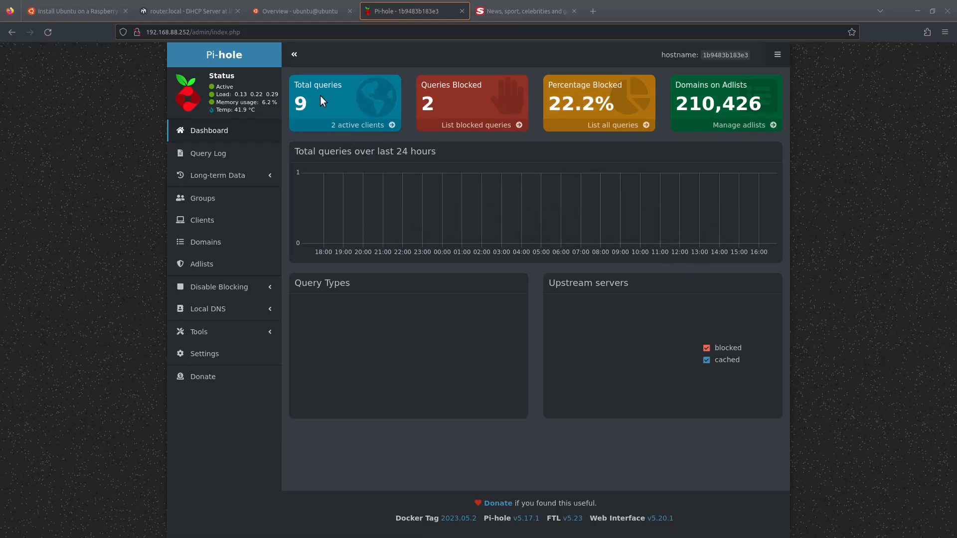
mouse_move(461, 114)
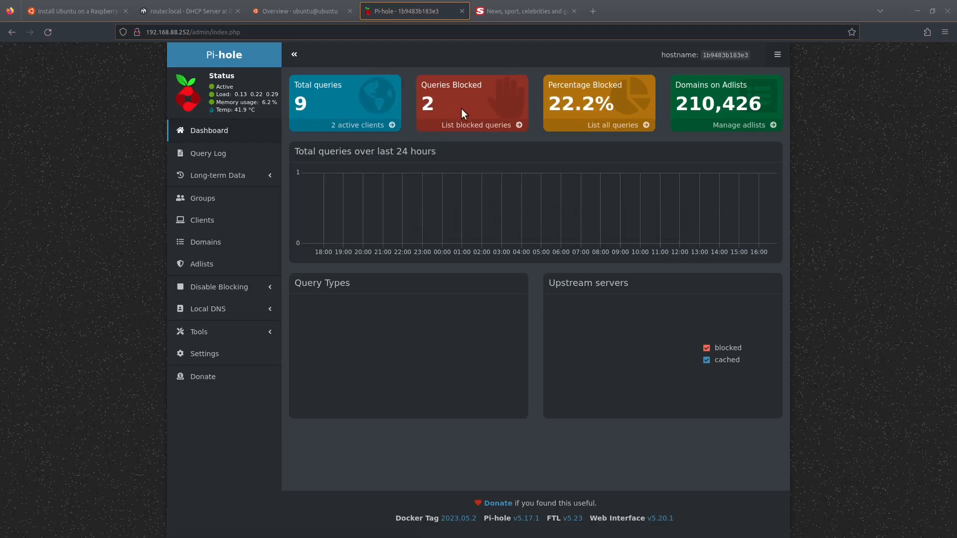
Switch to the Cockpit Overview tab for the Raspberry Pi 4.
click(299, 11)
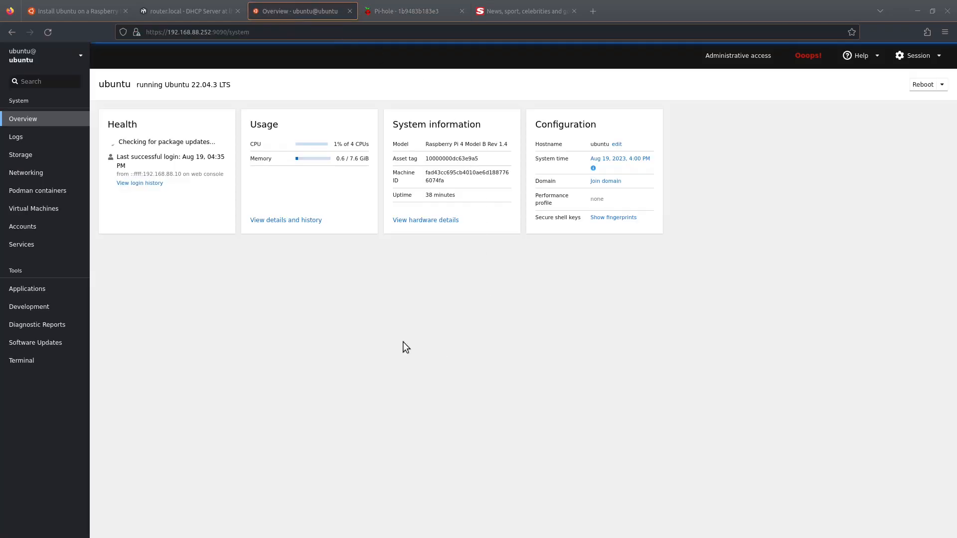